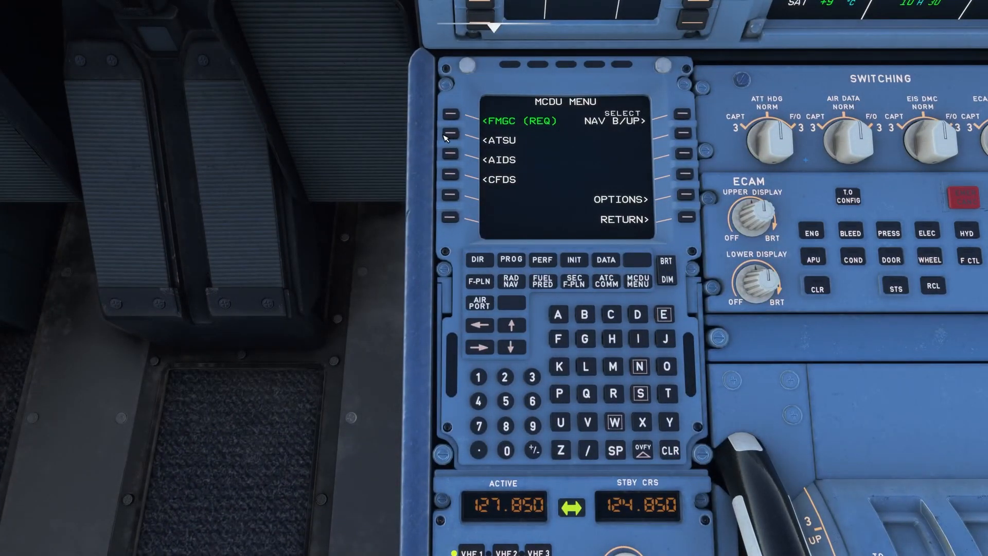
- Bring up the ATSU DATALINK page from the MCDU MENU using the ATSU line select key
{"action": "left_click", "coordinate": [453, 148]}
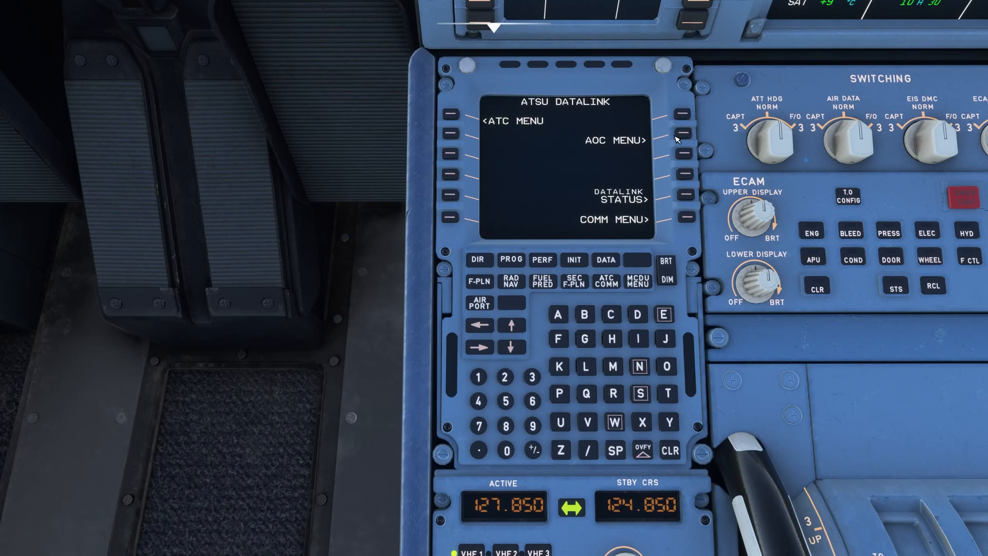
{"action": "left_click", "coordinate": [686, 138]}
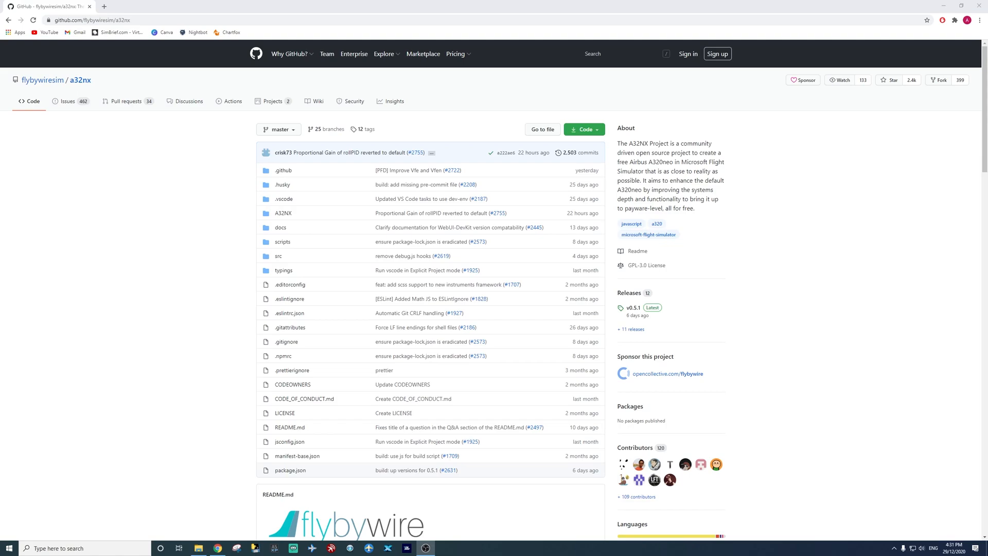
{"action": "mouse_move", "coordinate": [893, 186]}
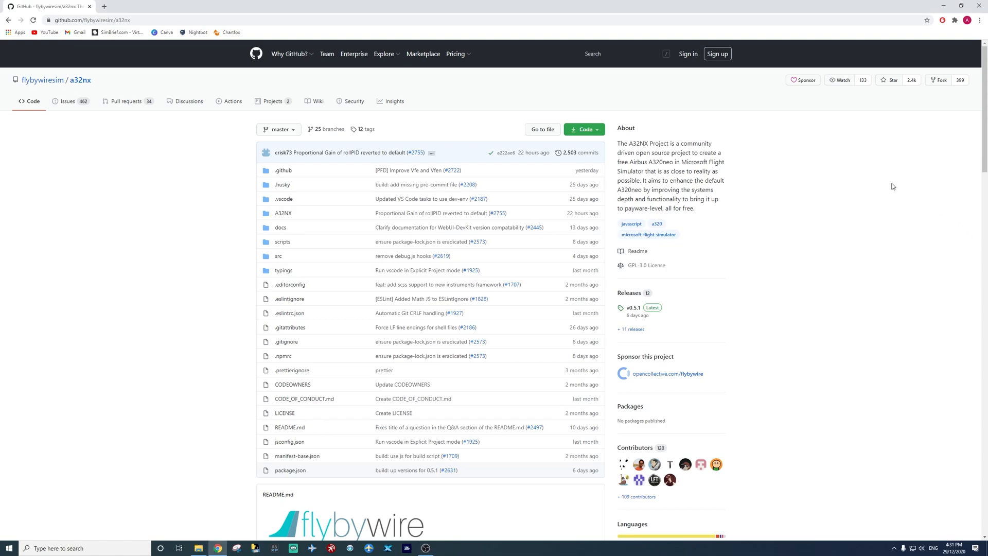
- Download A32NX_Downloader.zip via the 'download here' link in the README's Downloads section
{"action": "scroll", "scroll_direction": "down", "scroll_amount": 3}
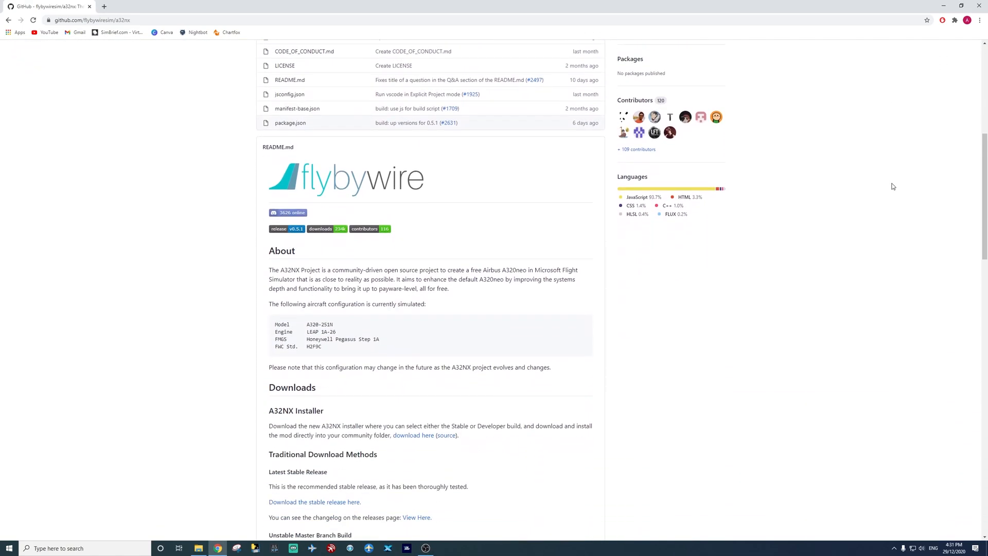
{"action": "scroll", "scroll_direction": "down", "scroll_amount": 3}
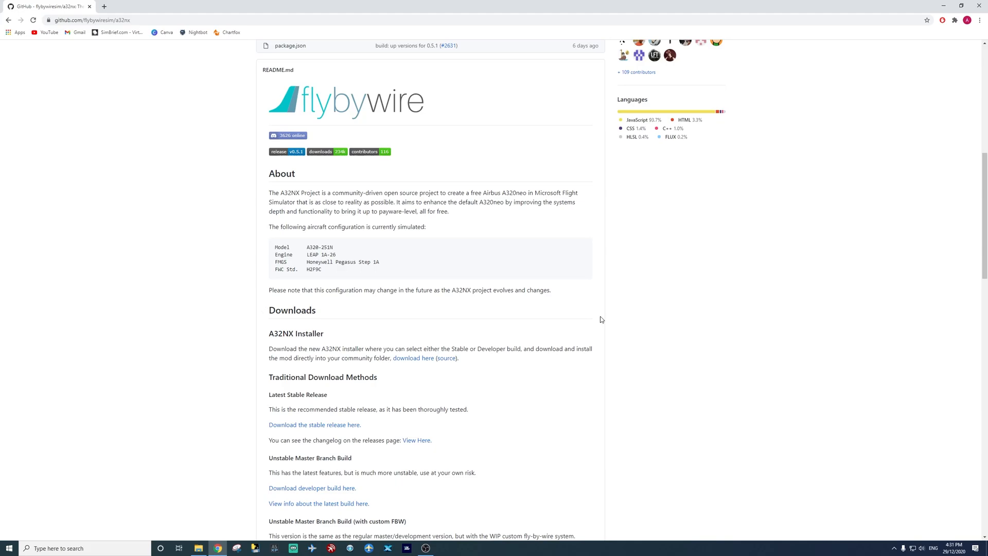
{"action": "scroll", "scroll_direction": "down", "scroll_amount": 3}
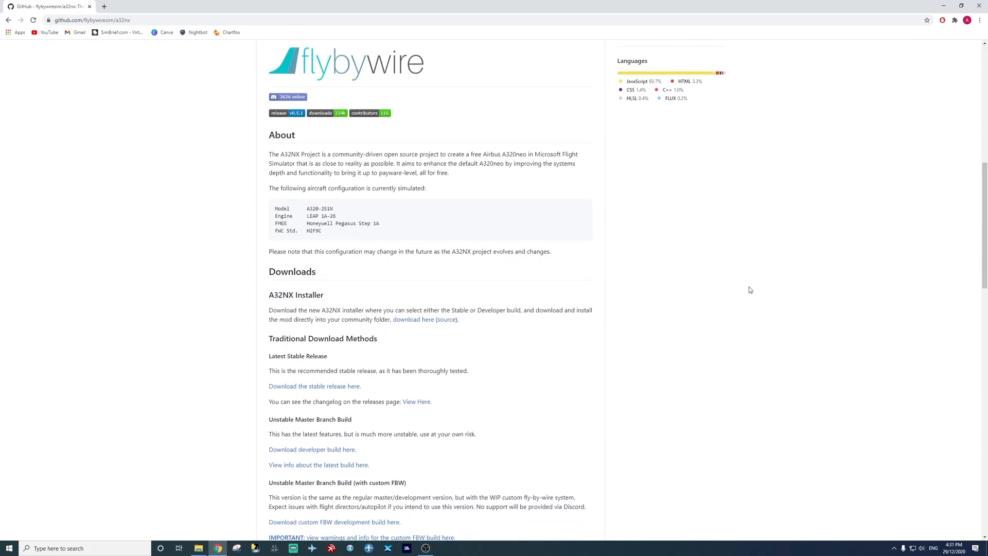
{"action": "mouse_move", "coordinate": [825, 284]}
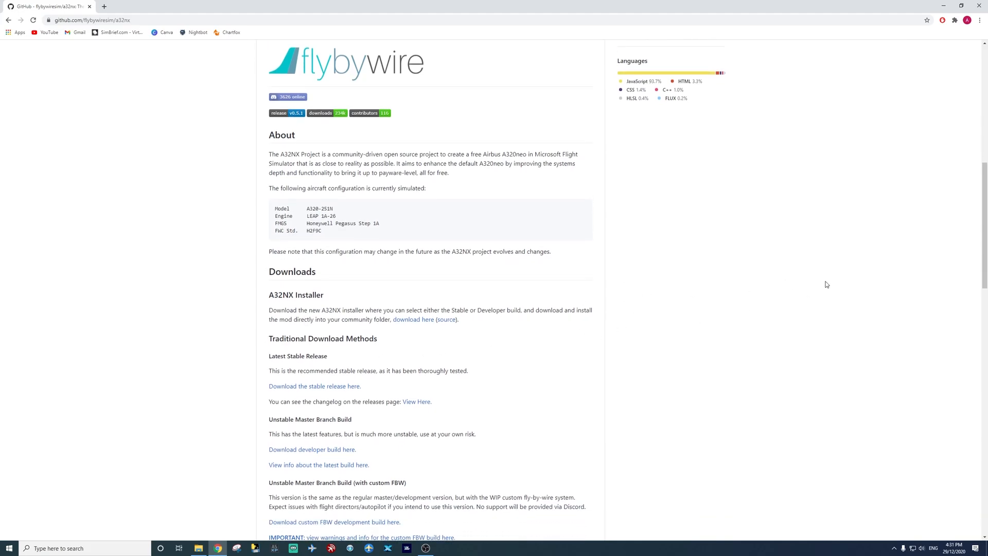
{"action": "mouse_move", "coordinate": [702, 295]}
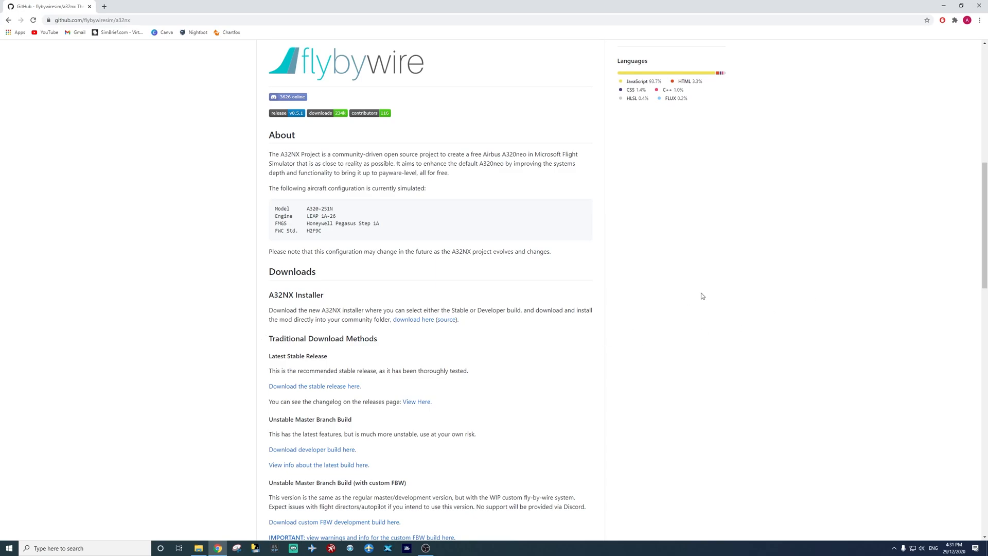
{"action": "mouse_move", "coordinate": [410, 322]}
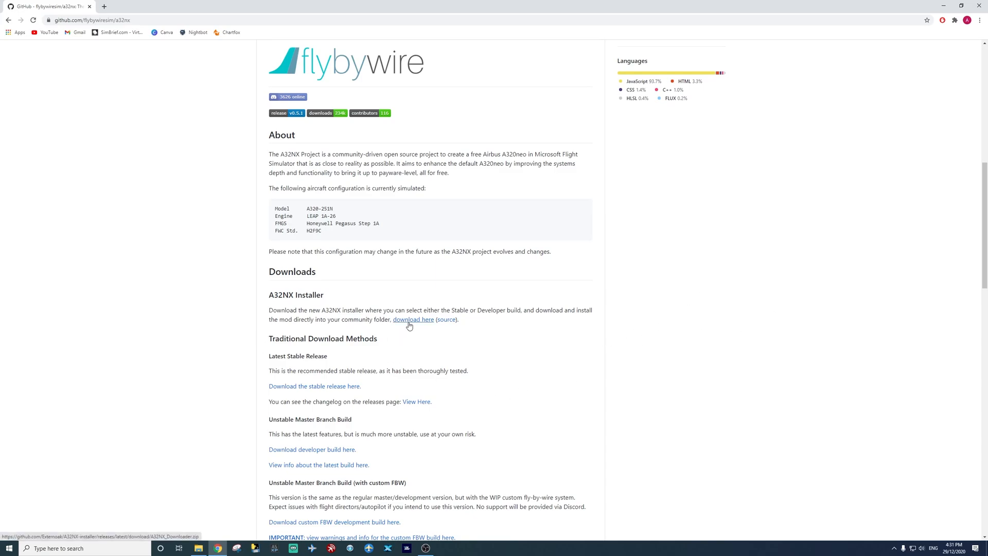
{"action": "left_click", "coordinate": [413, 319]}
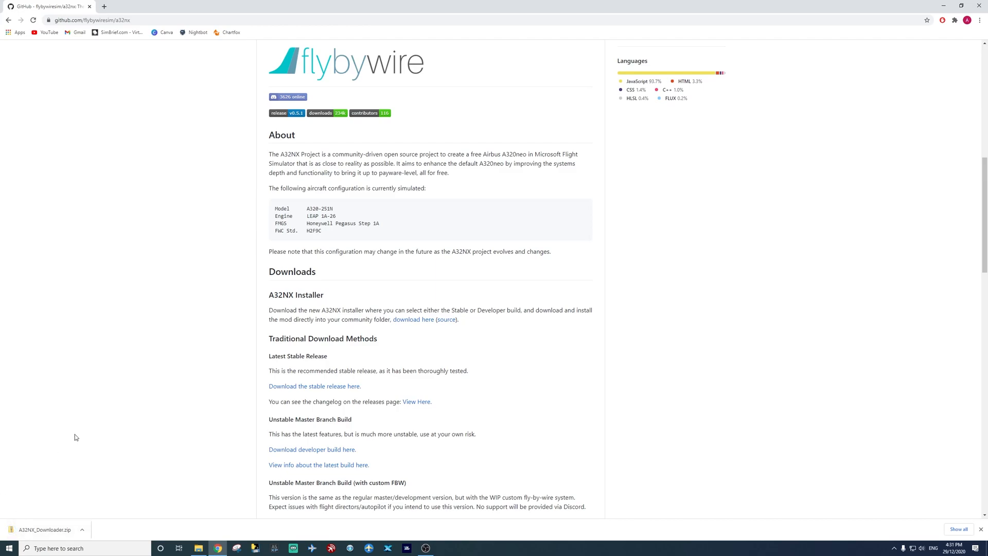
{"action": "mouse_move", "coordinate": [177, 525]}
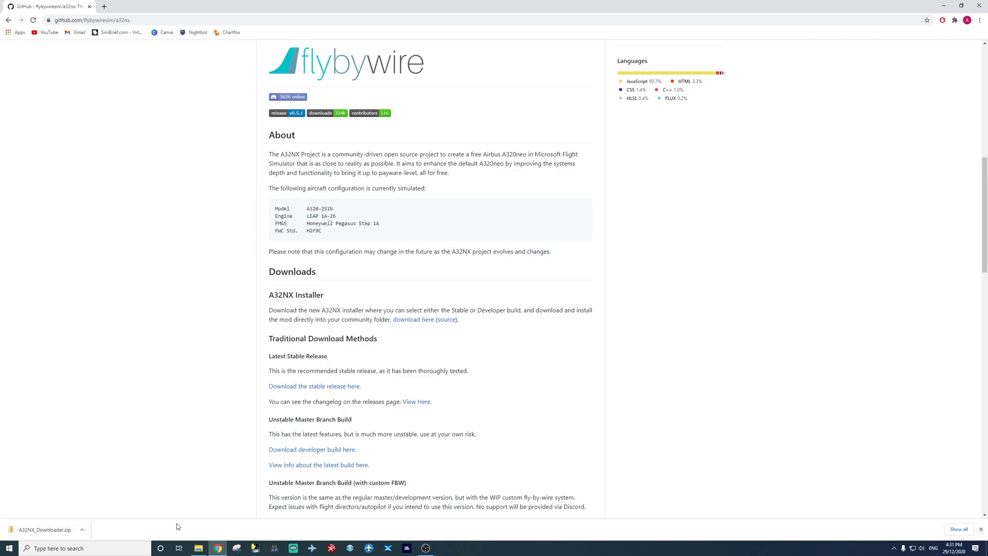
- Extract A32NX_Downloader.exe from A32NX_Downloader.zip in Downloads and select it
{"action": "left_click", "coordinate": [197, 552]}
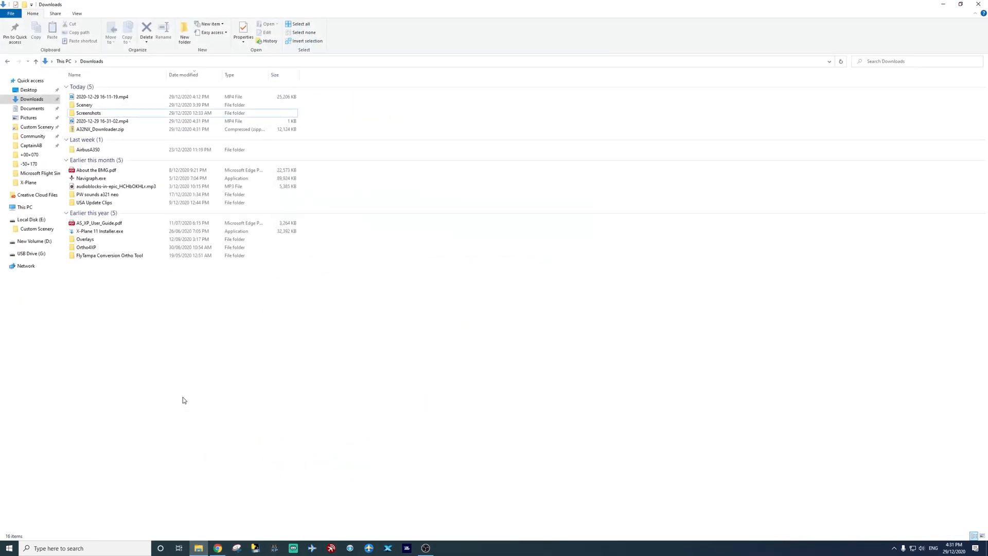
{"action": "left_click", "coordinate": [98, 129]}
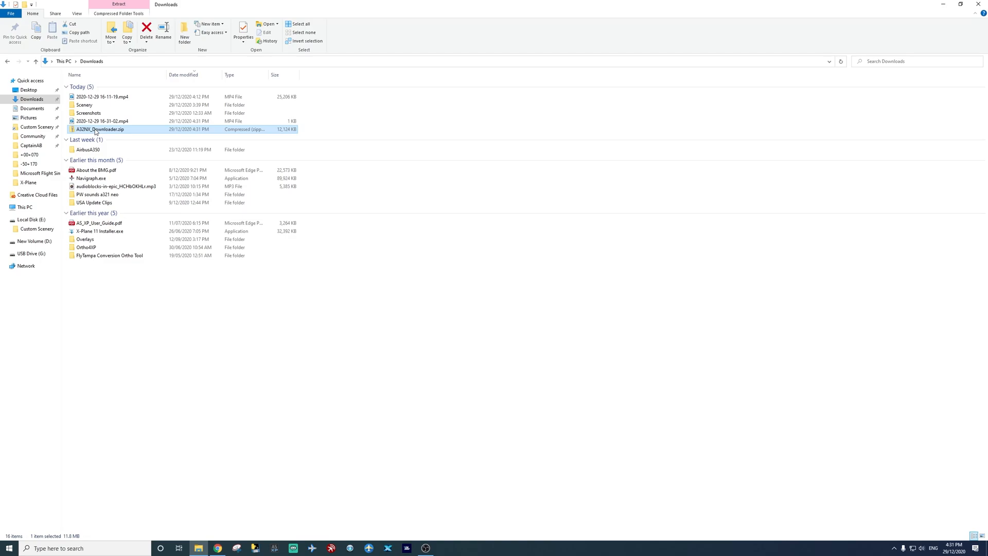
{"action": "left_click", "coordinate": [122, 300]}
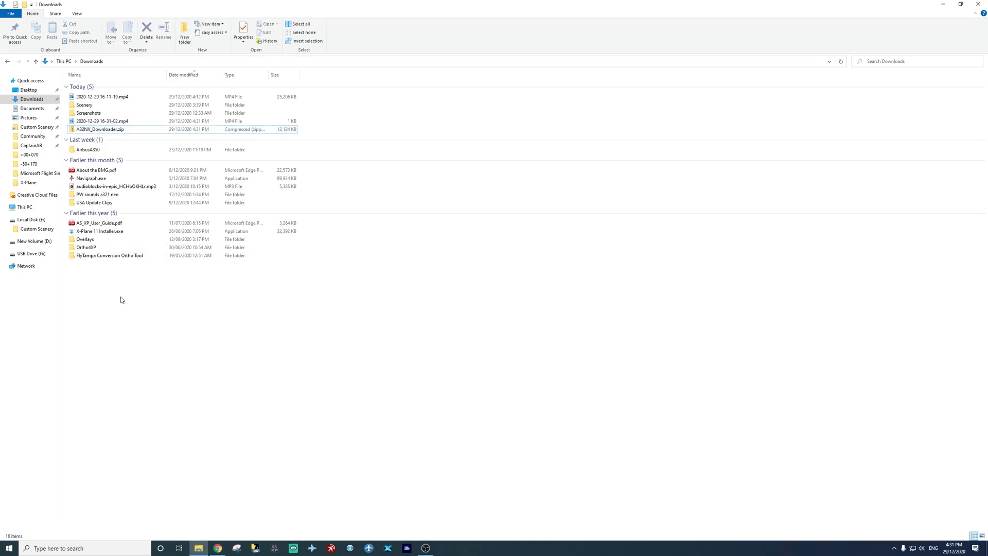
{"action": "right_click", "coordinate": [94, 129]}
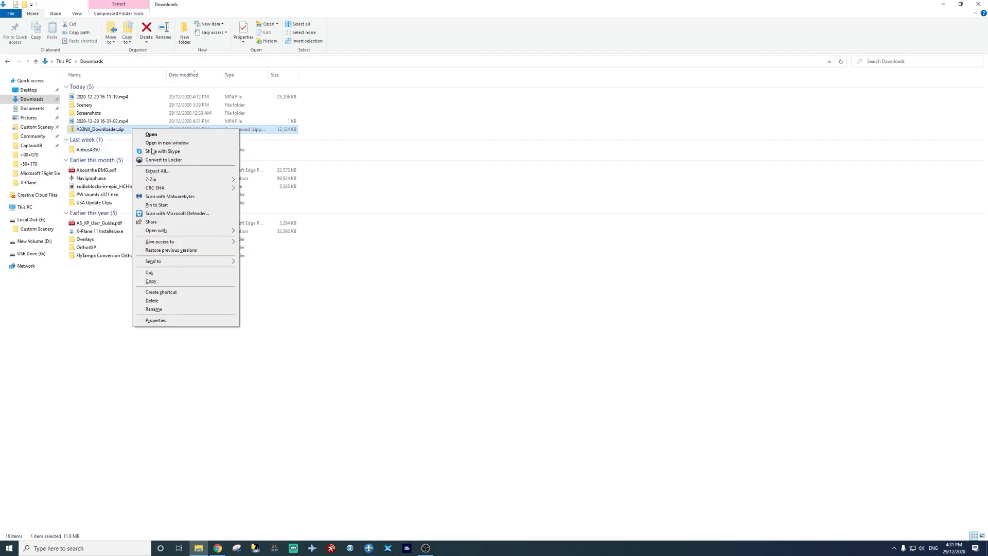
{"action": "left_click", "coordinate": [157, 171]}
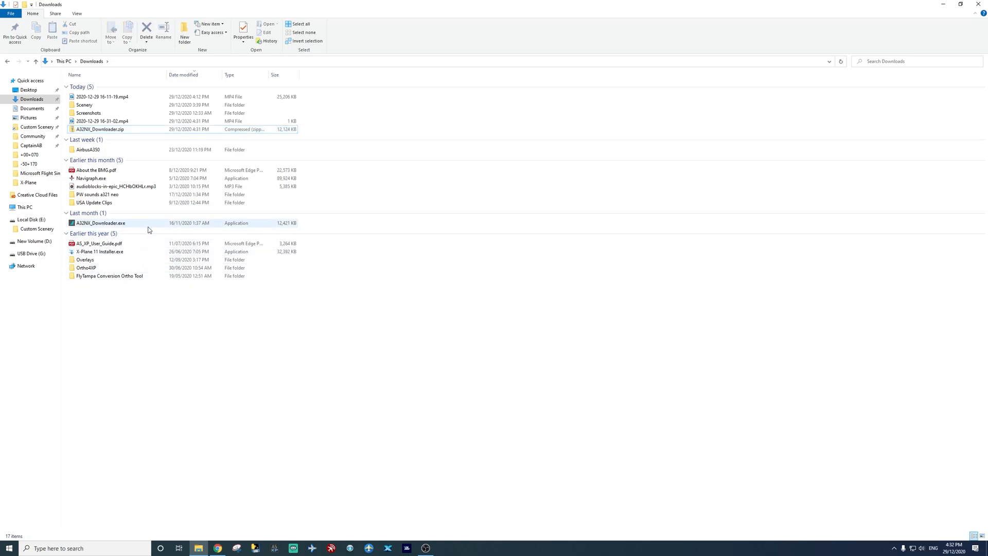
{"action": "left_click", "coordinate": [100, 223]}
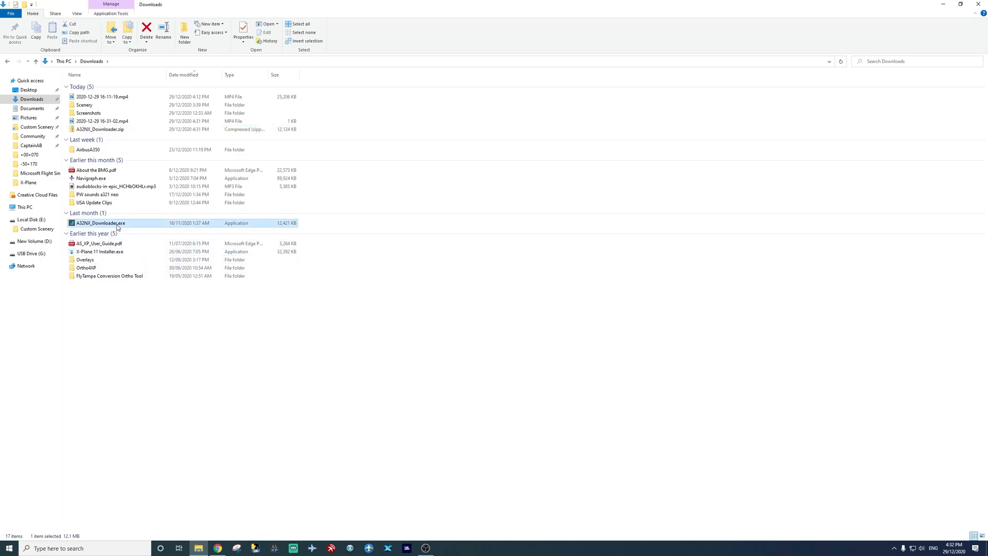
{"action": "mouse_move", "coordinate": [142, 249]}
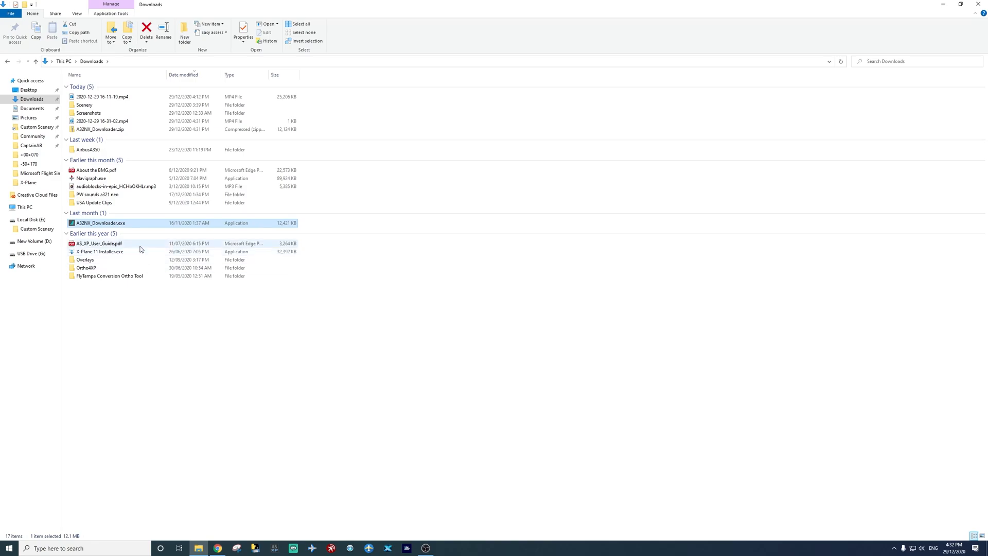
{"action": "mouse_move", "coordinate": [132, 224]}
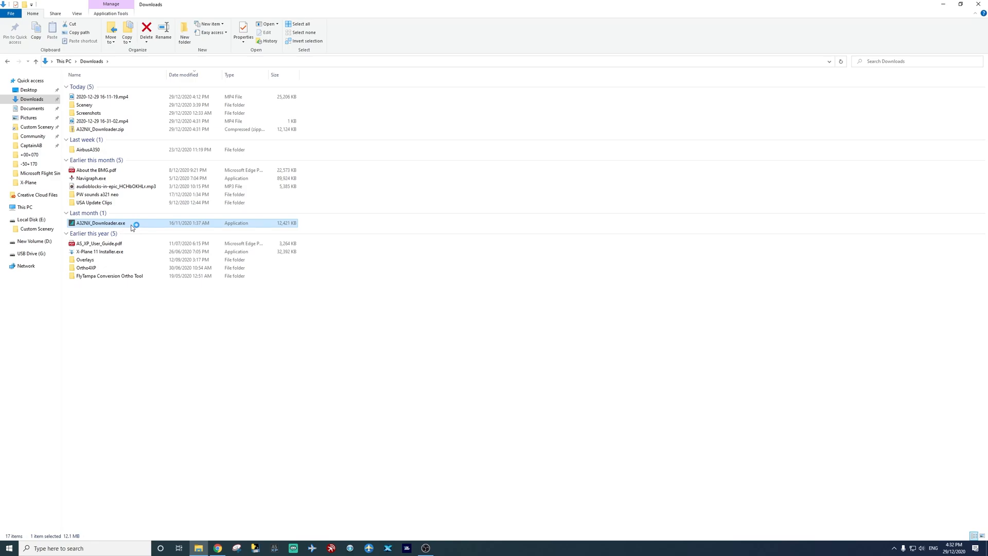
- Launch A32NX_Downloader.exe and position its welcome window over the Explorer file list
{"action": "double_click", "coordinate": [101, 222]}
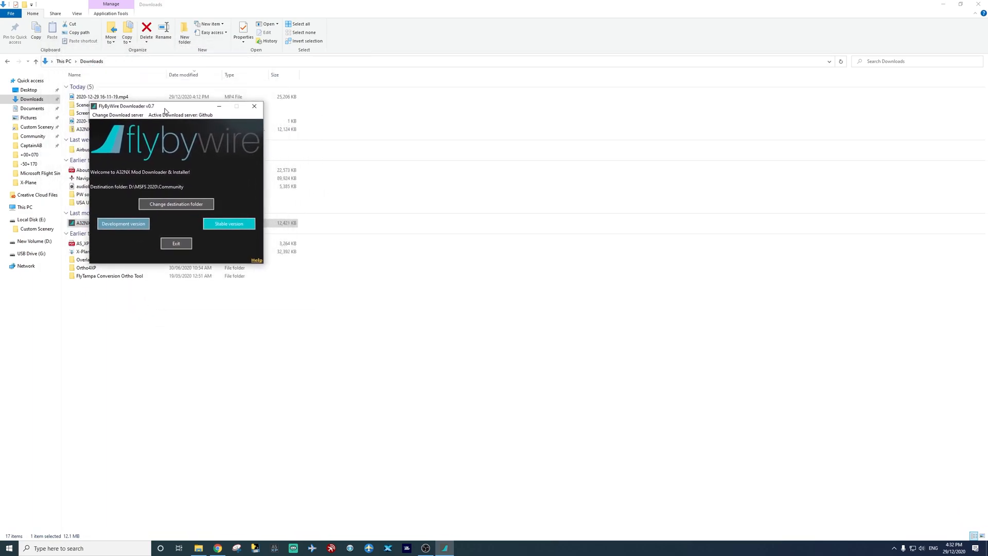
{"action": "mouse_move", "coordinate": [175, 191]}
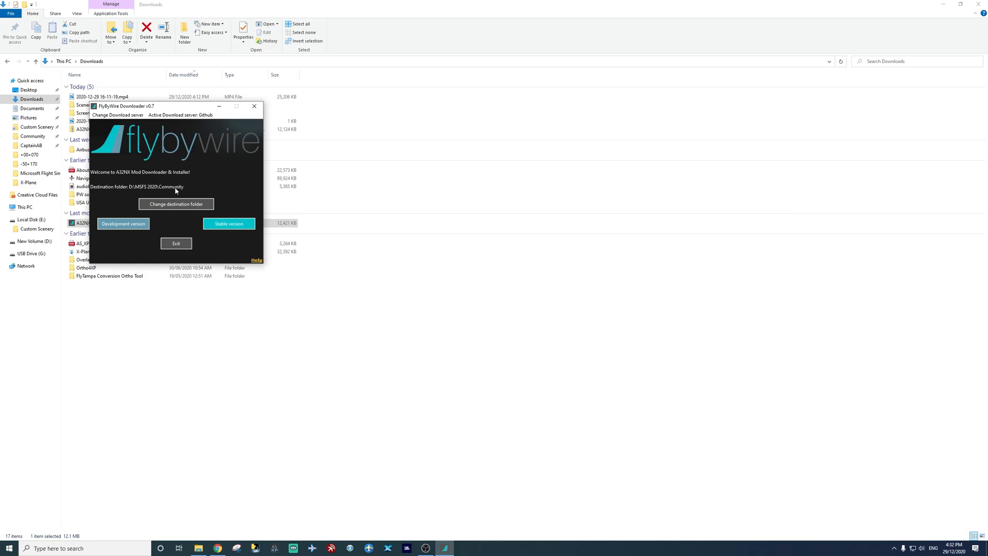
{"action": "mouse_move", "coordinate": [186, 191]}
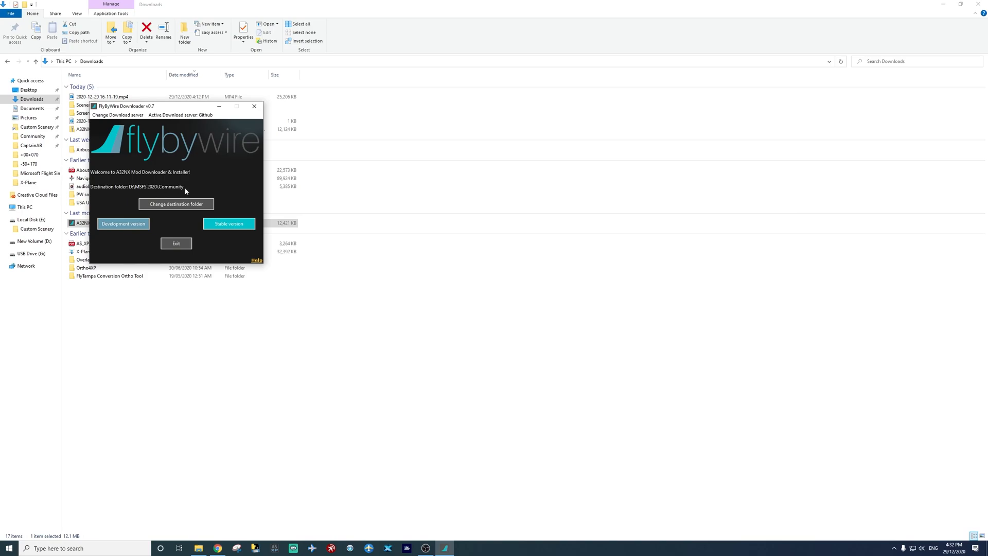
{"action": "mouse_move", "coordinate": [169, 112]}
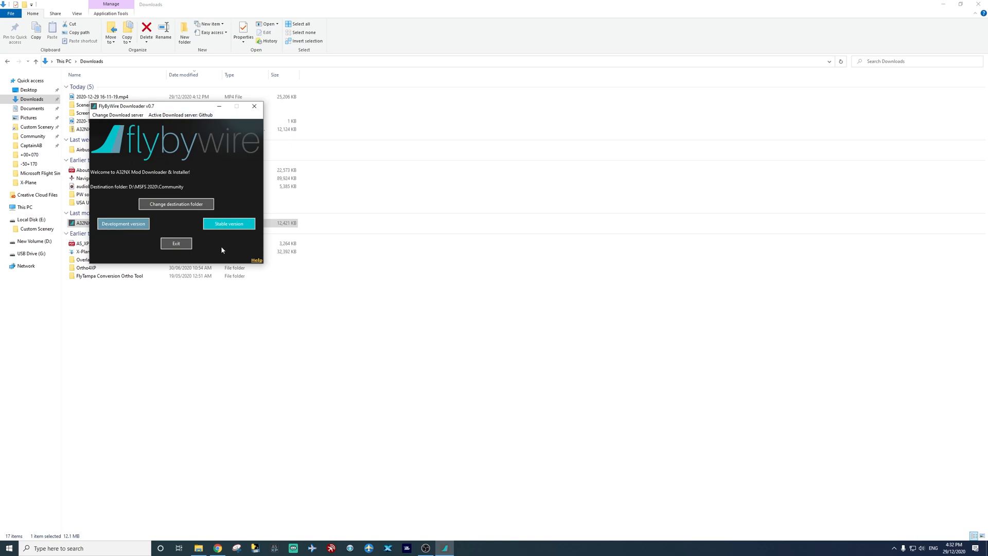
{"action": "mouse_move", "coordinate": [204, 151]}
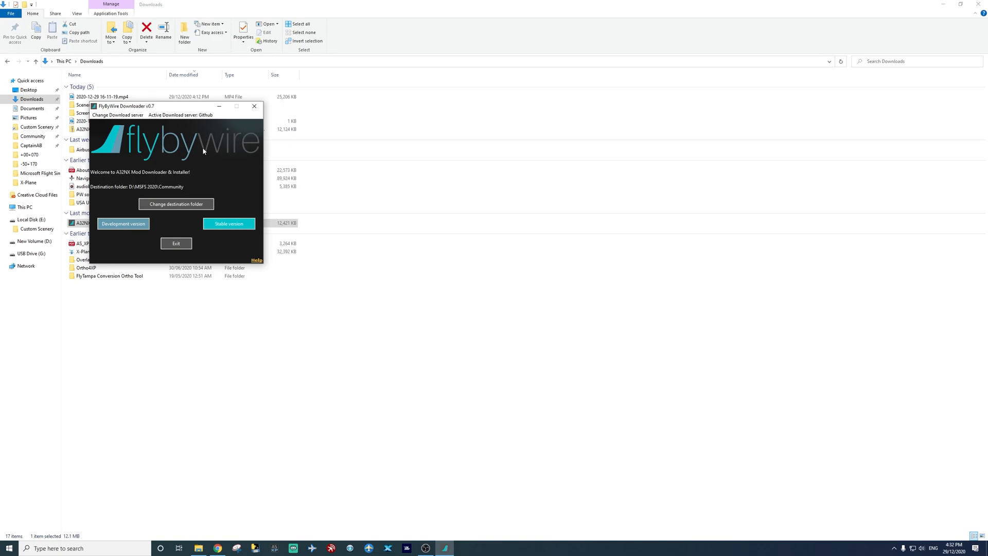
{"action": "mouse_move", "coordinate": [186, 113]}
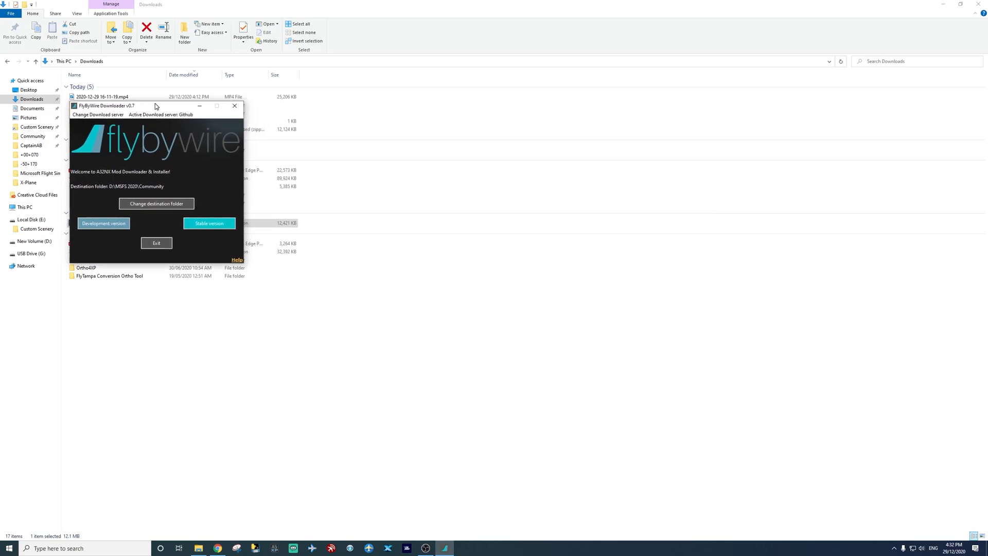
{"action": "left_click_drag", "start_coordinate": [155, 105], "coordinate": [179, 108]}
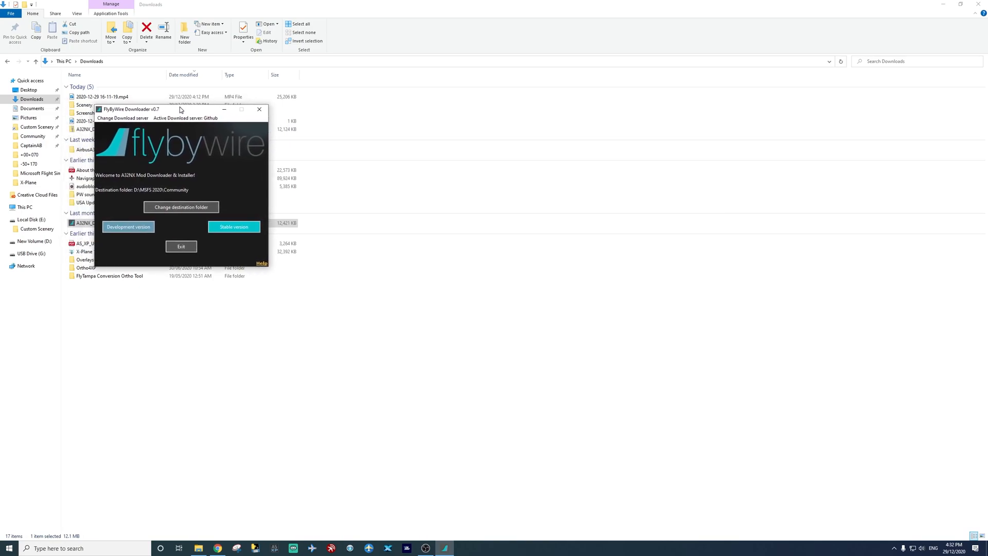
{"action": "left_click_drag", "start_coordinate": [180, 109], "coordinate": [177, 104]}
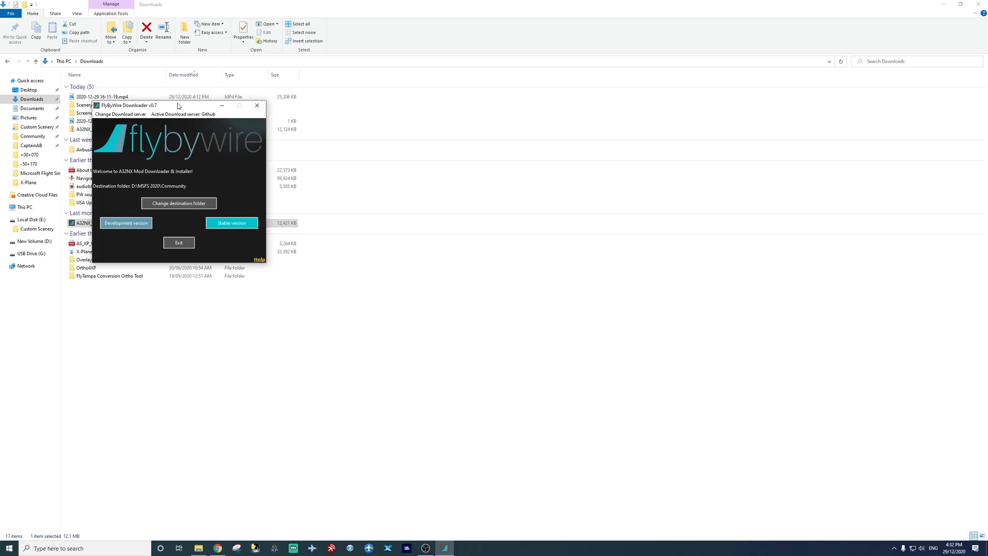
{"action": "mouse_move", "coordinate": [233, 259]}
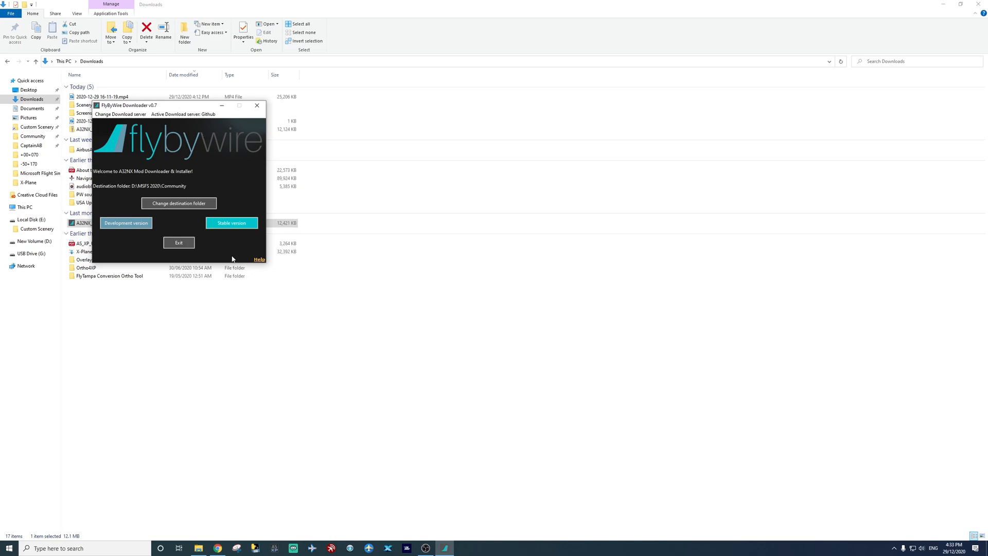
- Install the stable A32NX version into D:\MSFS 2020\Community and exit after the success message
{"action": "left_click", "coordinate": [232, 223]}
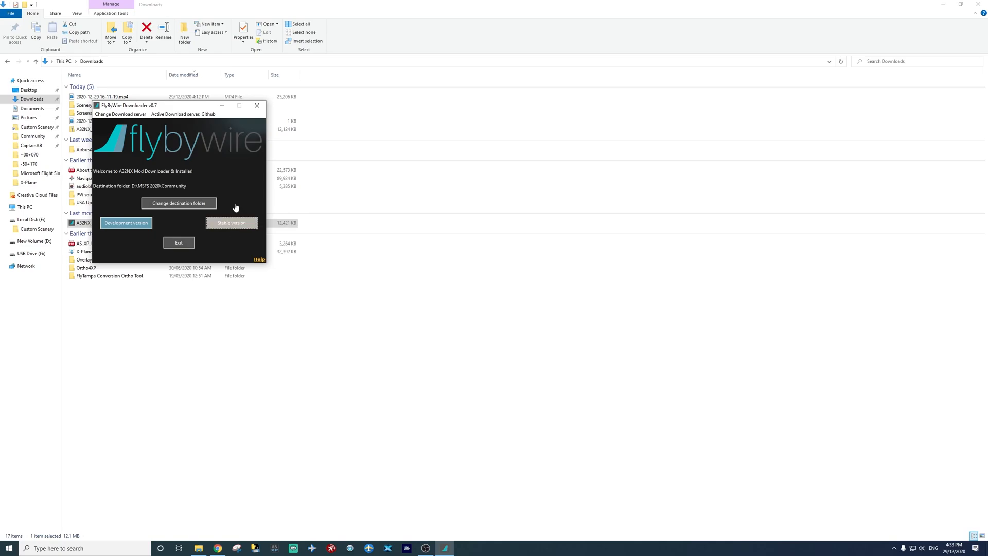
{"action": "mouse_move", "coordinate": [237, 197]}
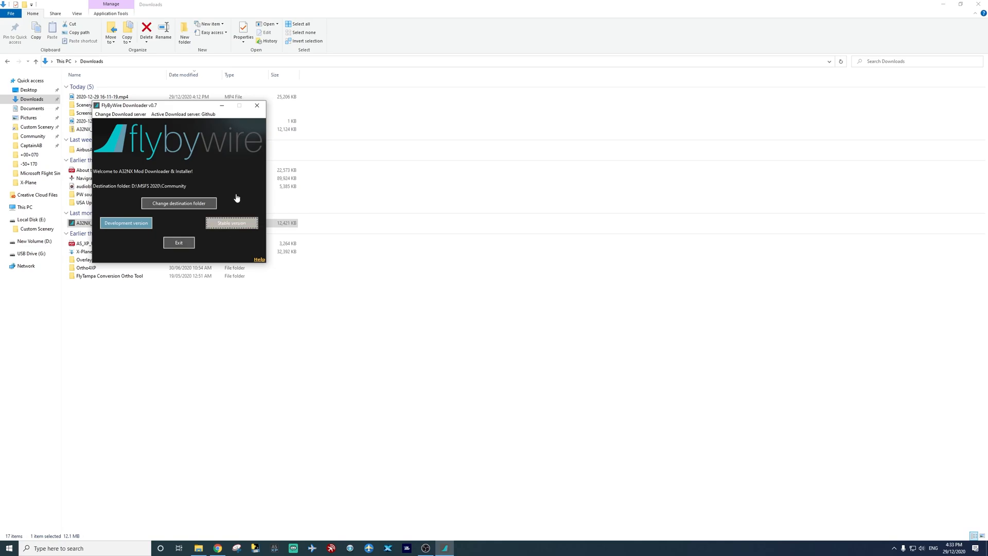
{"action": "left_click", "coordinate": [231, 223]}
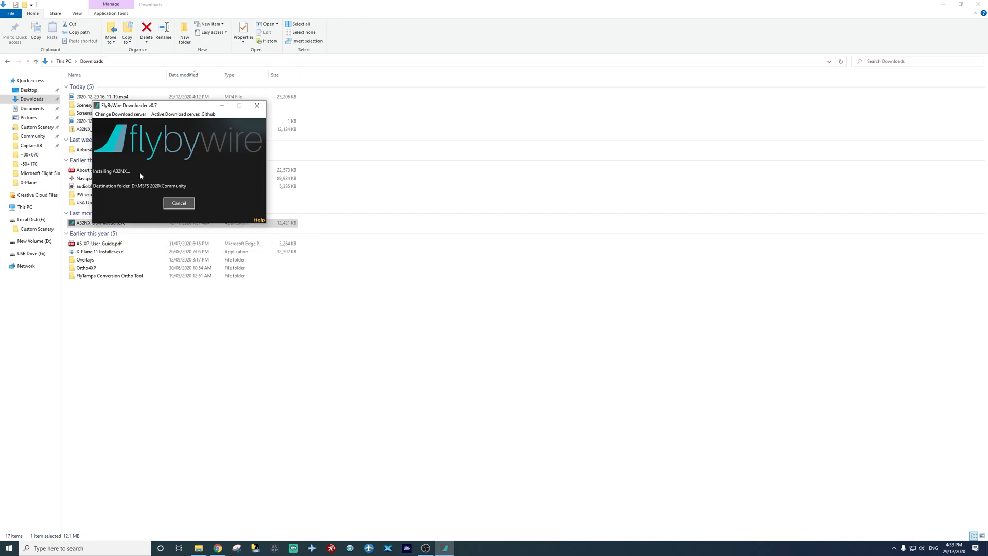
{"action": "mouse_move", "coordinate": [163, 176]}
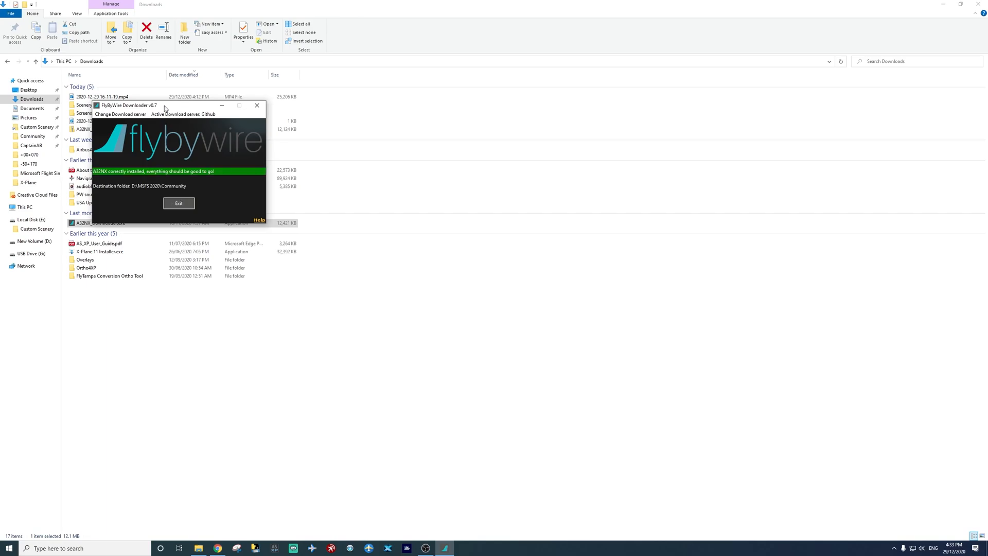
{"action": "mouse_move", "coordinate": [129, 180]}
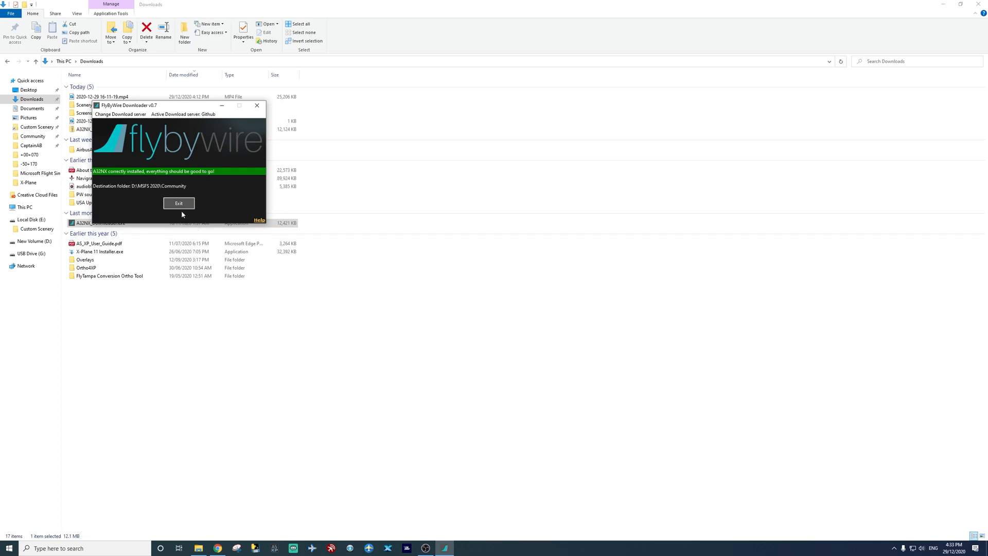
{"action": "left_click", "coordinate": [178, 204]}
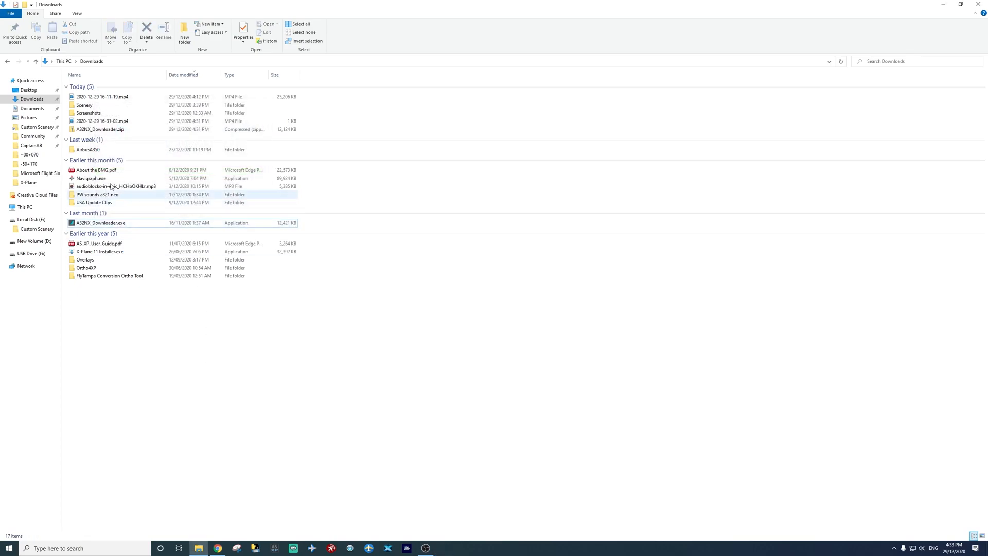
- Check the new A32NX folder's contents inside Community, then return to Downloads
{"action": "left_click", "coordinate": [30, 136]}
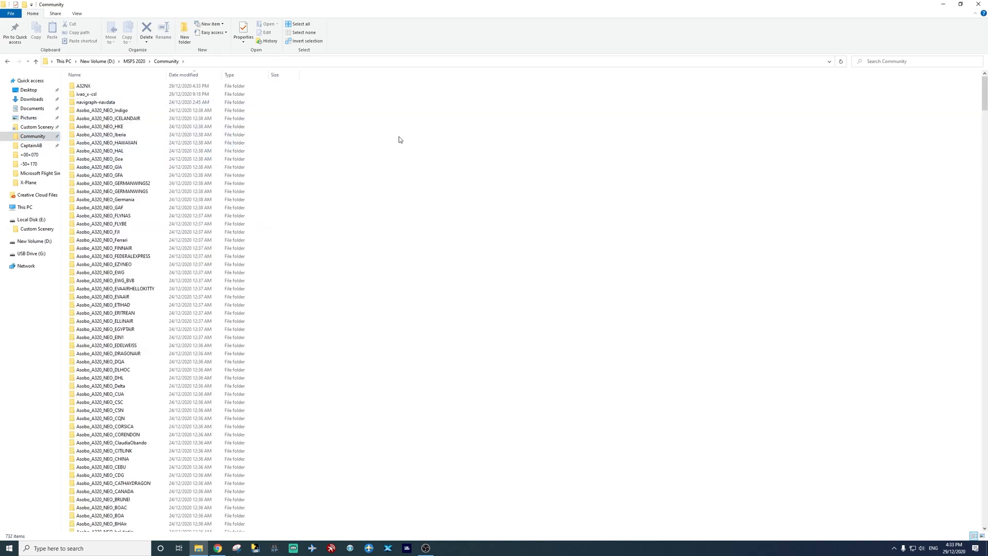
{"action": "left_click", "coordinate": [93, 94]}
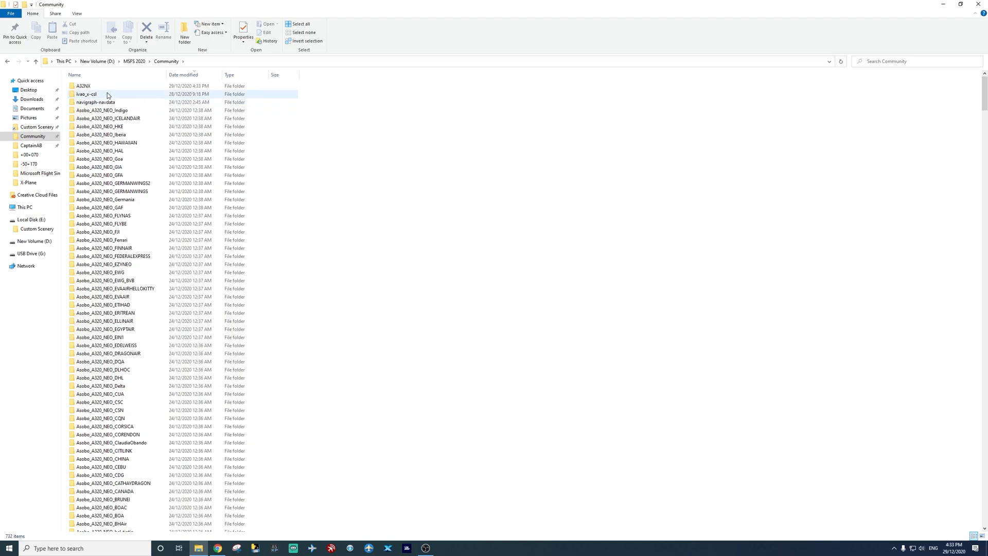
{"action": "double_click", "coordinate": [84, 86]}
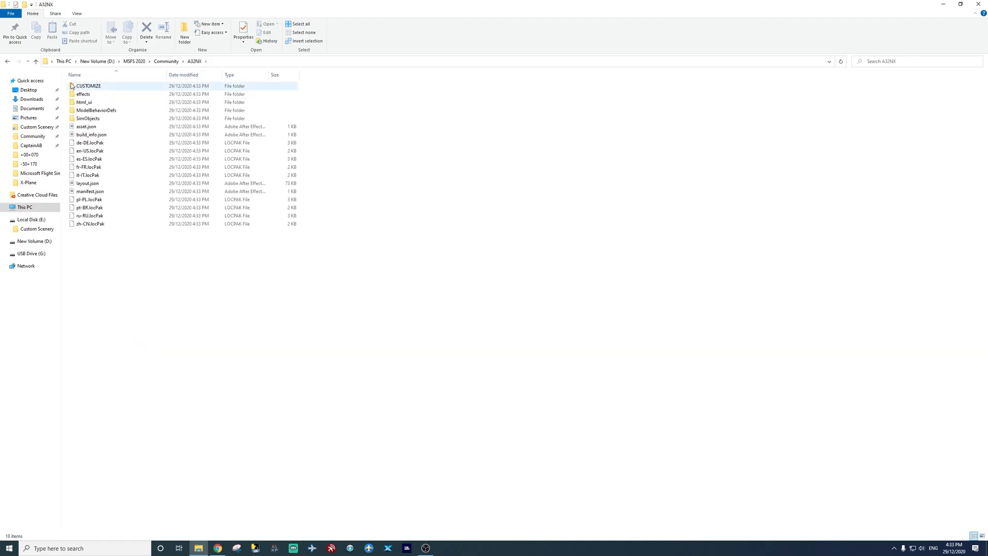
{"action": "left_click", "coordinate": [116, 290]}
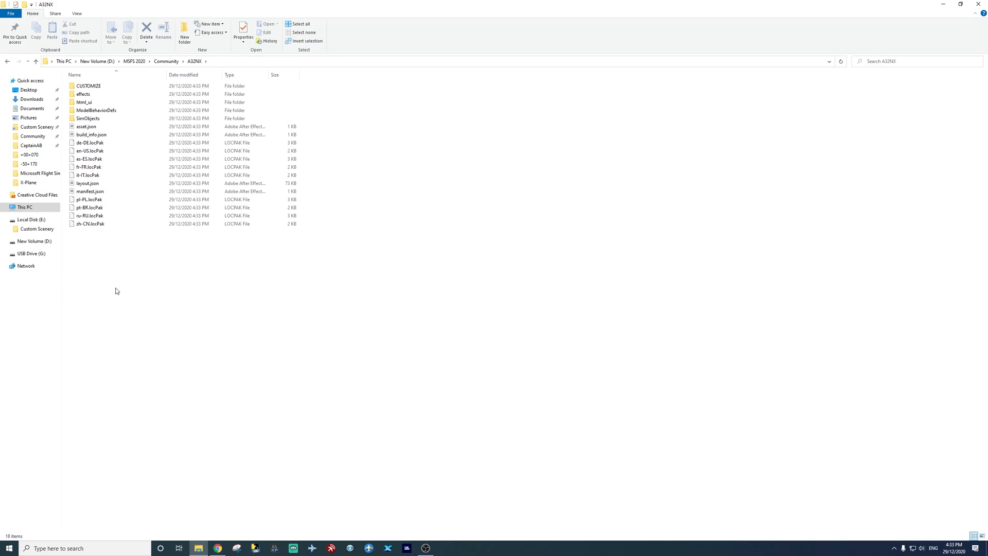
{"action": "left_click", "coordinate": [25, 99]}
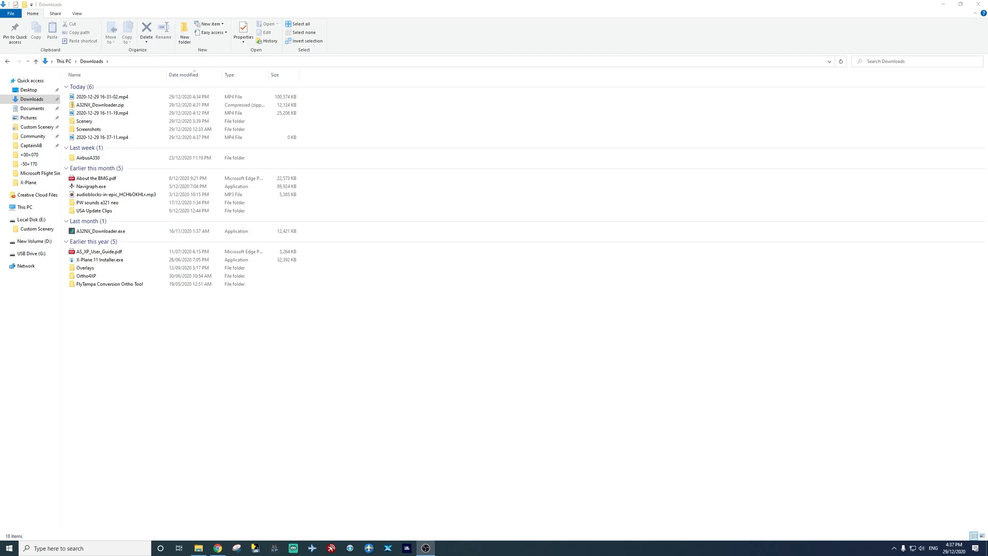
{"action": "mouse_move", "coordinate": [272, 397]}
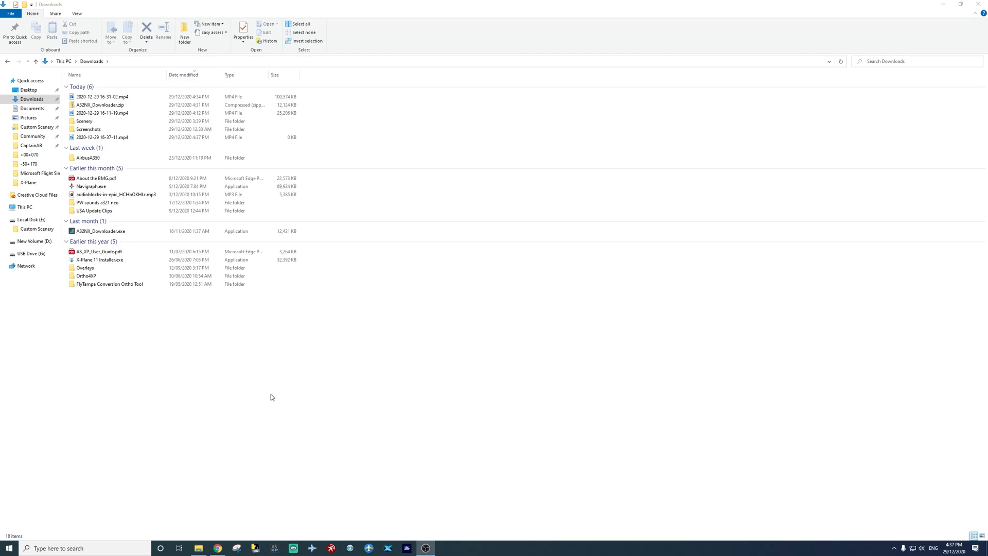
- Relaunch A32NX_Downloader.exe to see the stable 0.5.1 up-to-date message
{"action": "left_click", "coordinate": [96, 231]}
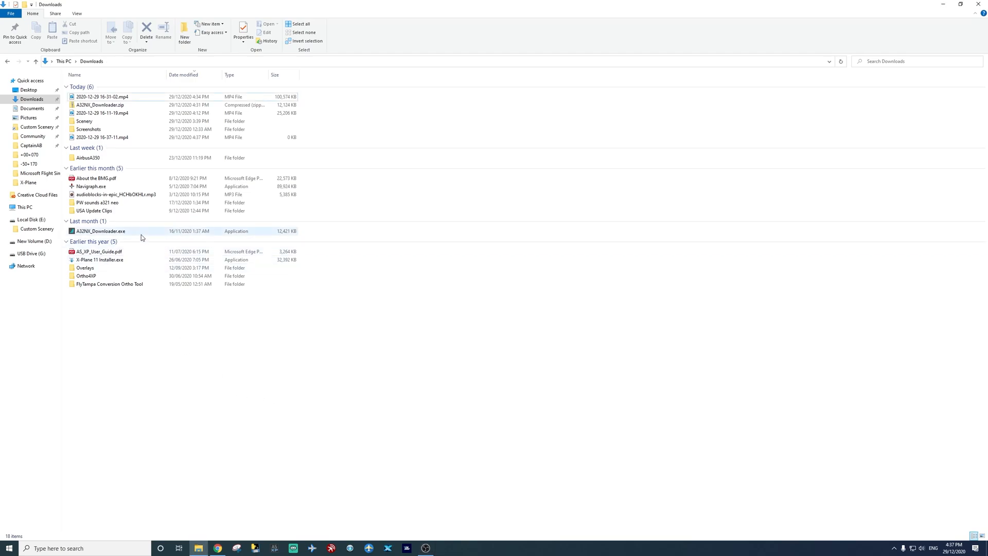
{"action": "left_click", "coordinate": [98, 231]}
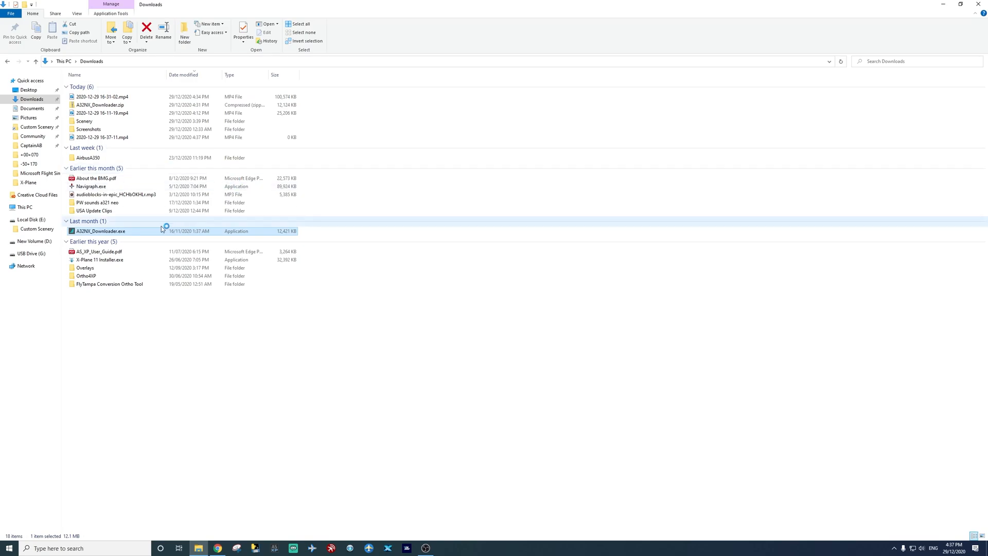
{"action": "mouse_move", "coordinate": [163, 231]}
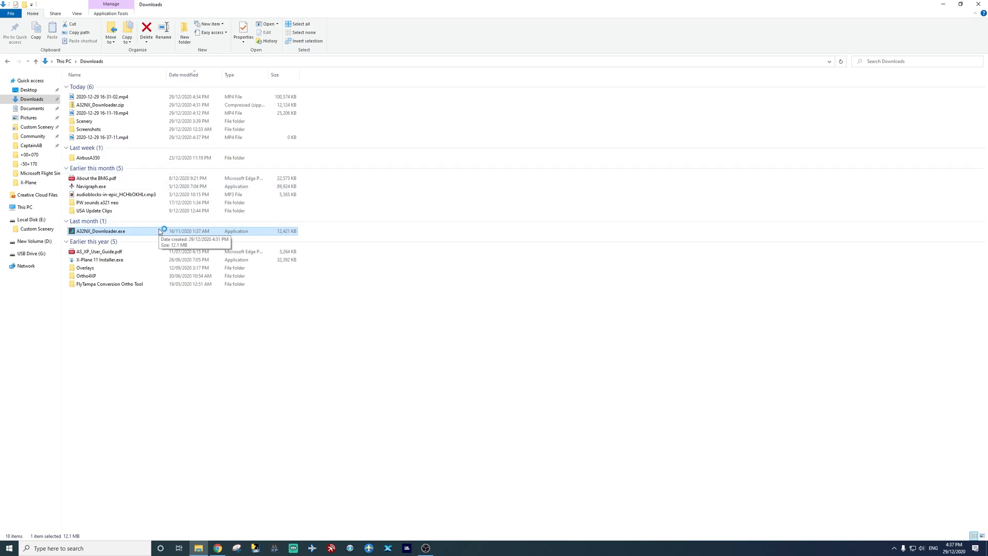
{"action": "double_click", "coordinate": [97, 231]}
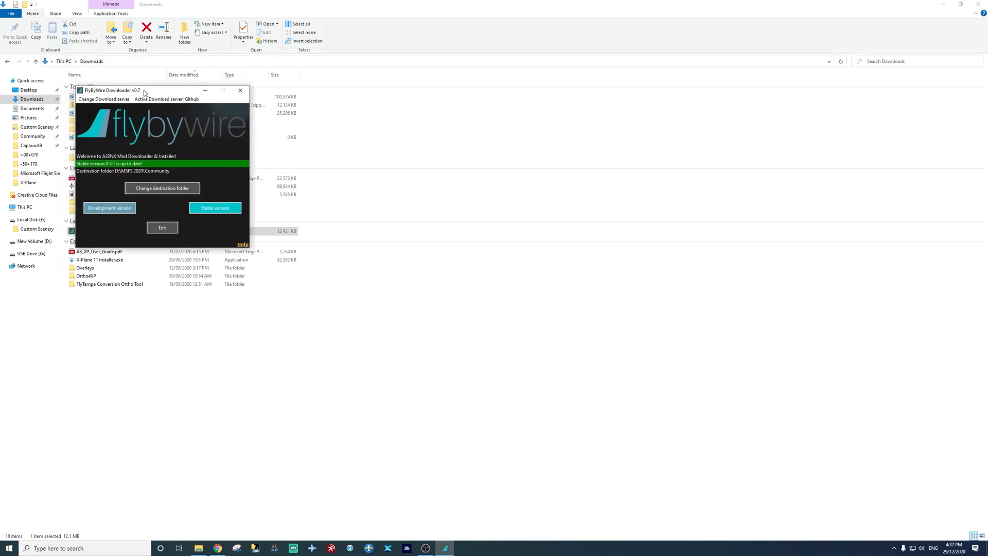
{"action": "left_click_drag", "start_coordinate": [143, 89], "coordinate": [158, 112]}
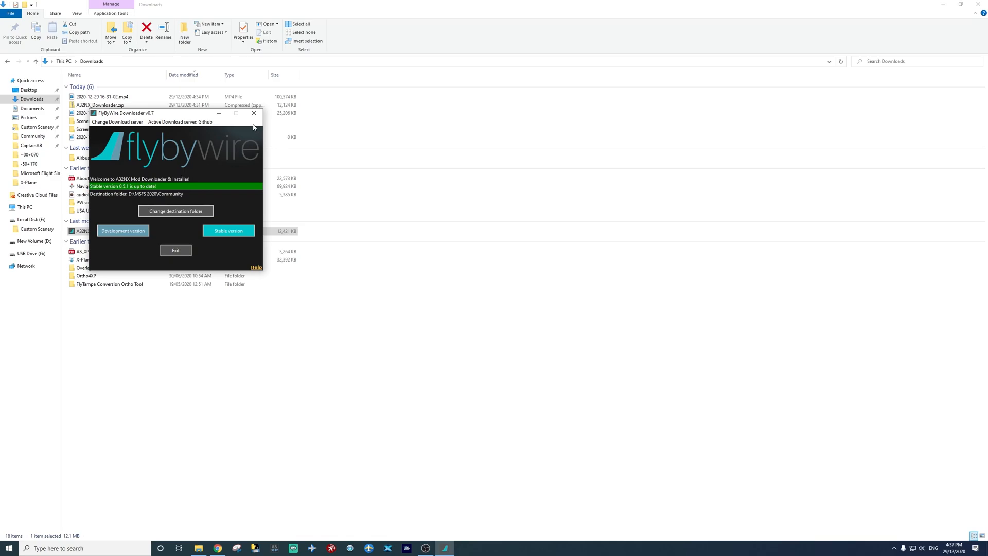
{"action": "mouse_move", "coordinate": [253, 113]}
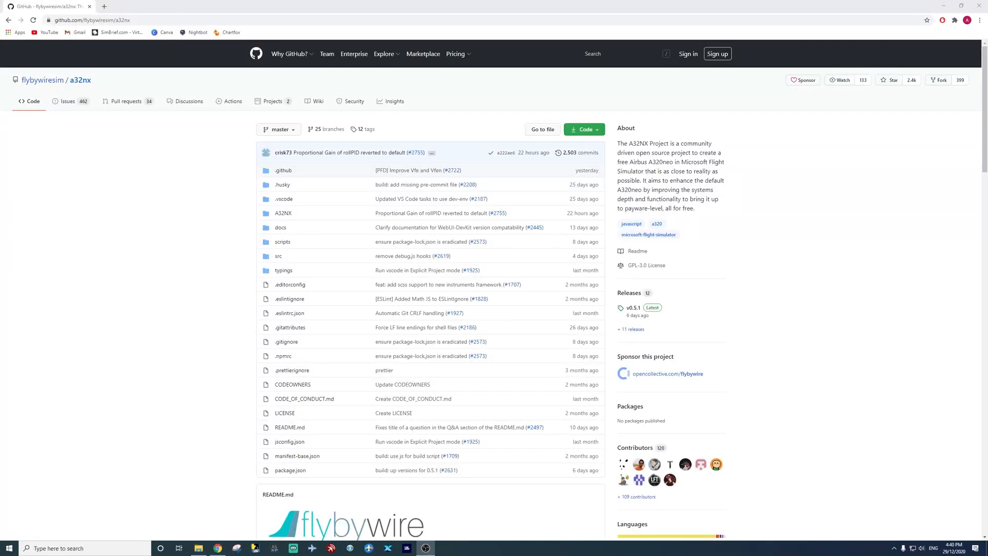
{"action": "mouse_move", "coordinate": [859, 270]}
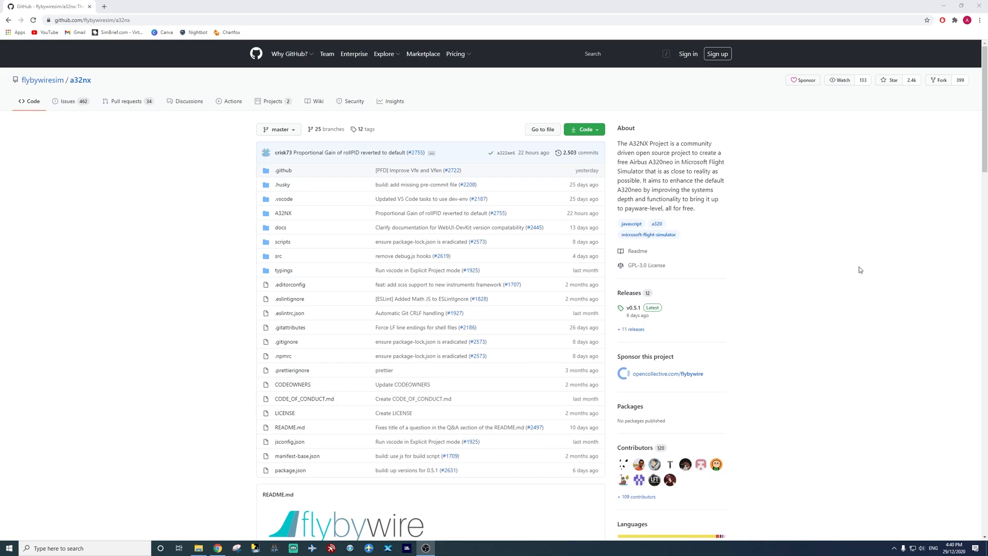
{"action": "mouse_move", "coordinate": [873, 233]}
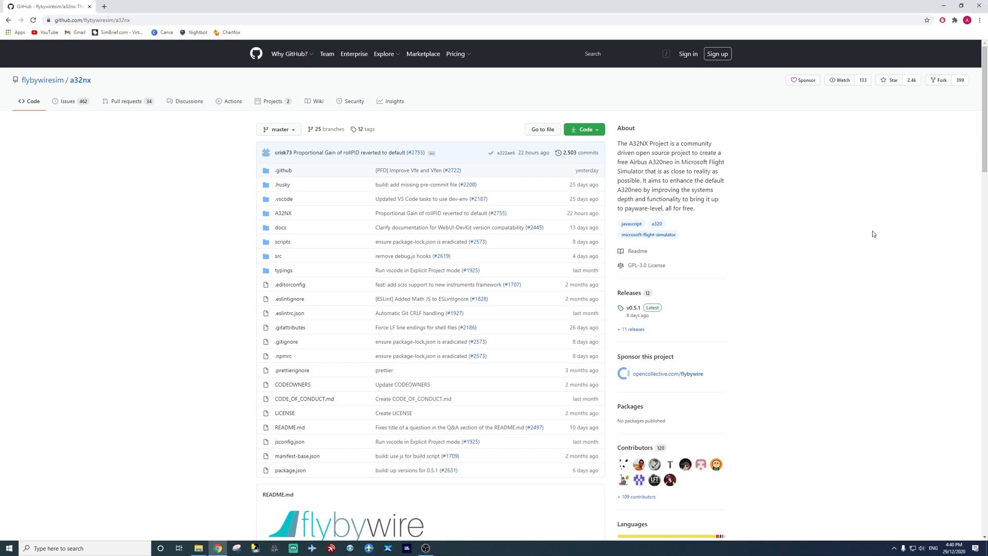
{"action": "mouse_move", "coordinate": [145, 142]}
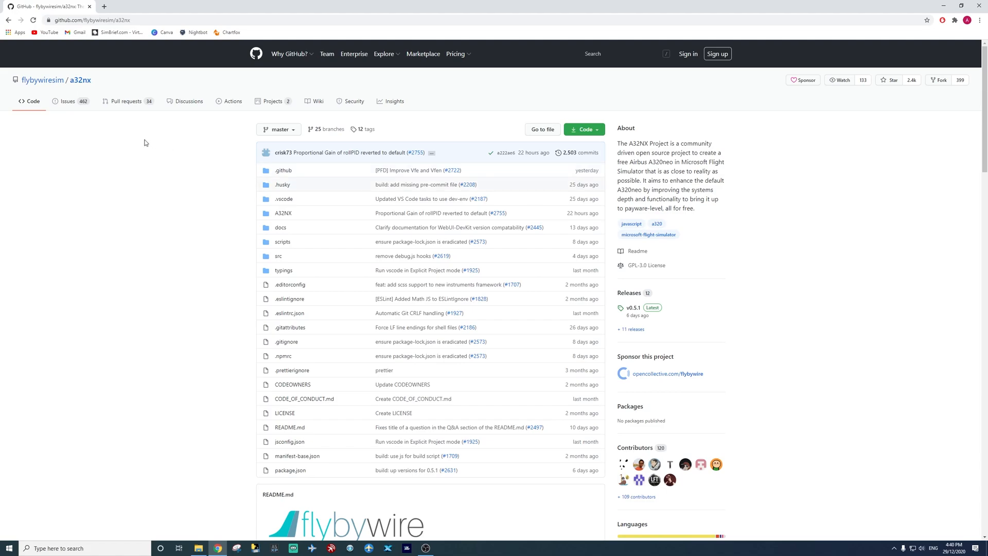
{"action": "mouse_move", "coordinate": [137, 186]}
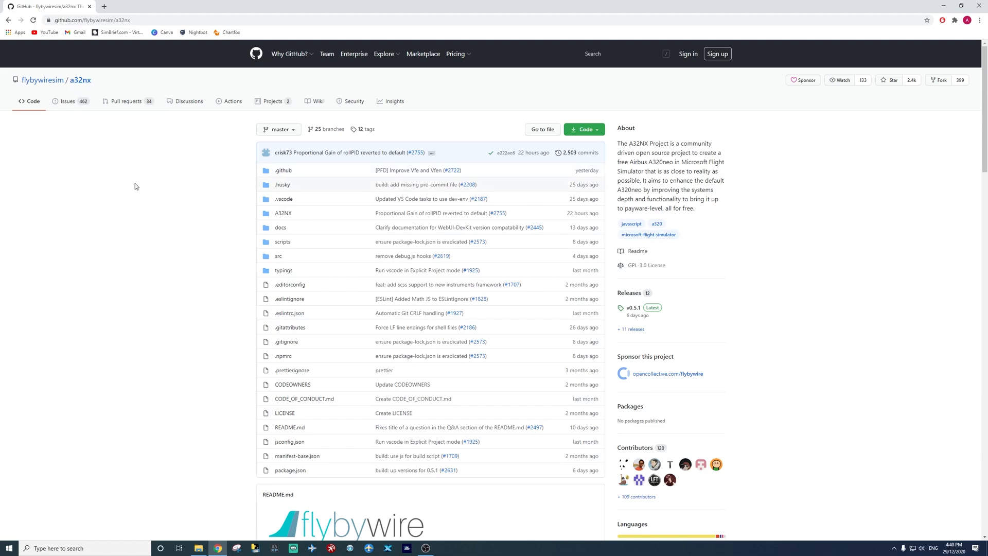
{"action": "mouse_move", "coordinate": [855, 218]}
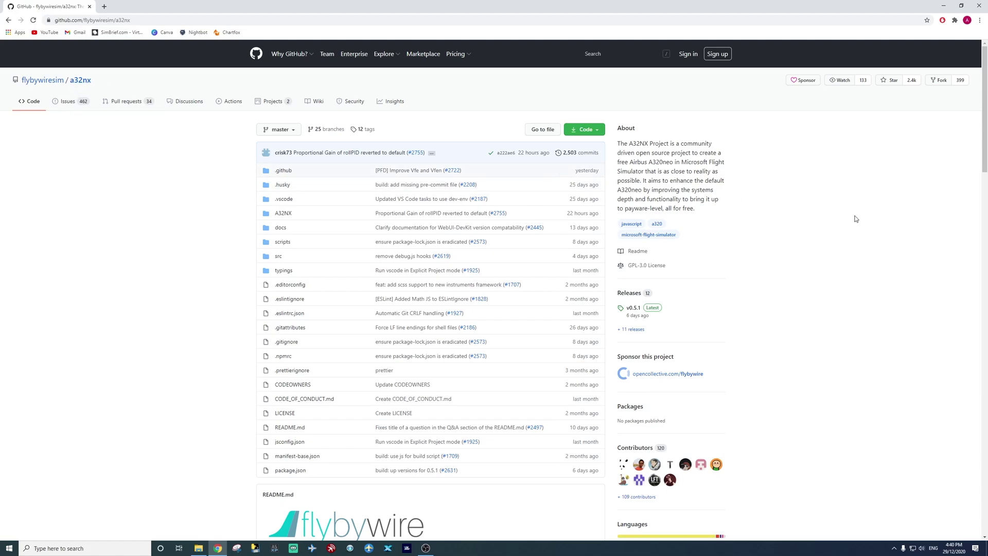
- Scroll the a32nx repository page down to the README's Downloads and Installation sections
{"action": "scroll", "scroll_direction": "down", "scroll_amount": 3}
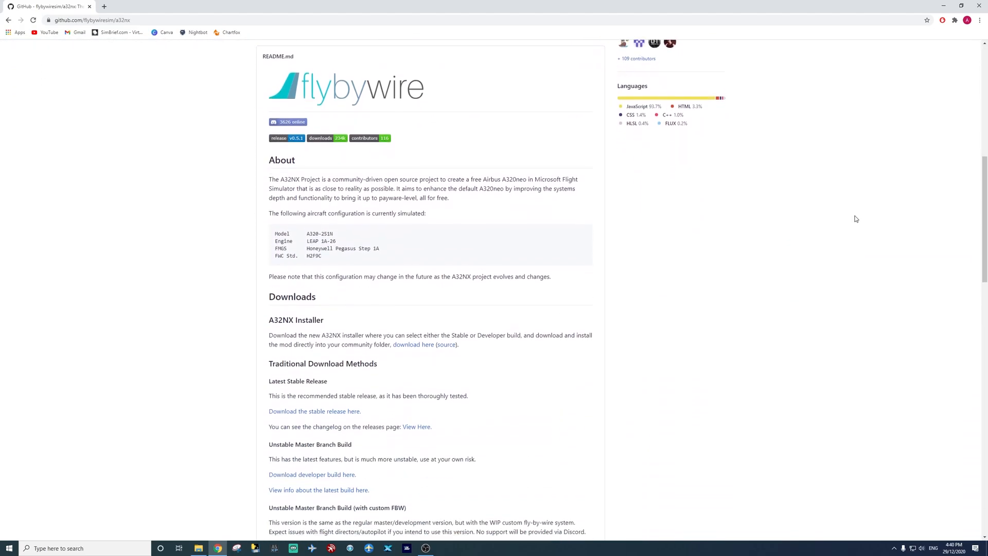
{"action": "scroll", "scroll_direction": "down", "scroll_amount": 3}
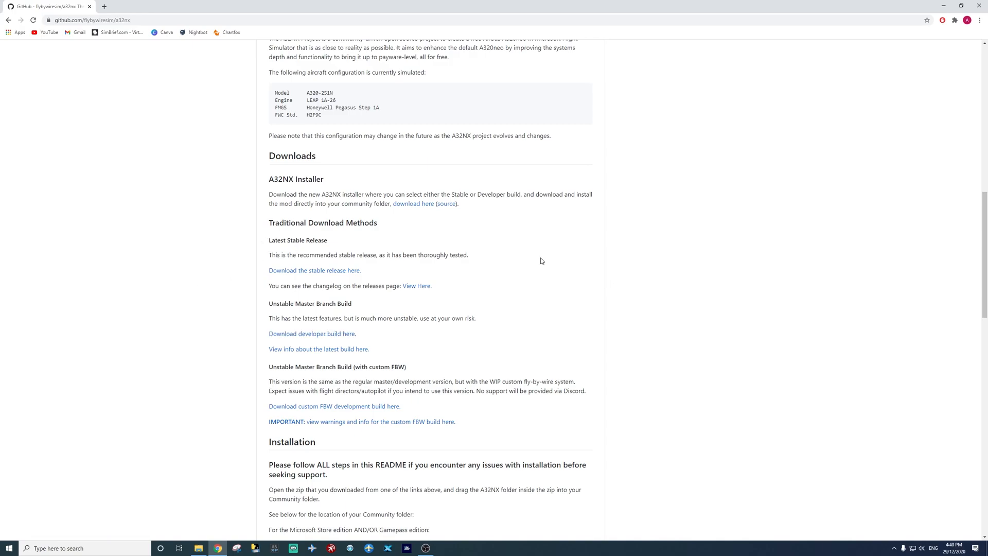
{"action": "mouse_move", "coordinate": [581, 272]}
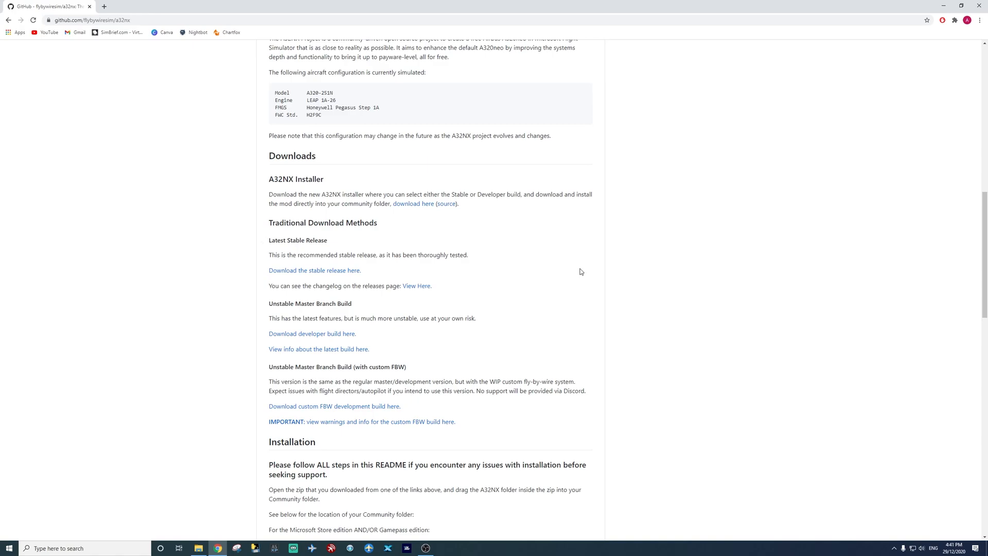
{"action": "mouse_move", "coordinate": [326, 337]}
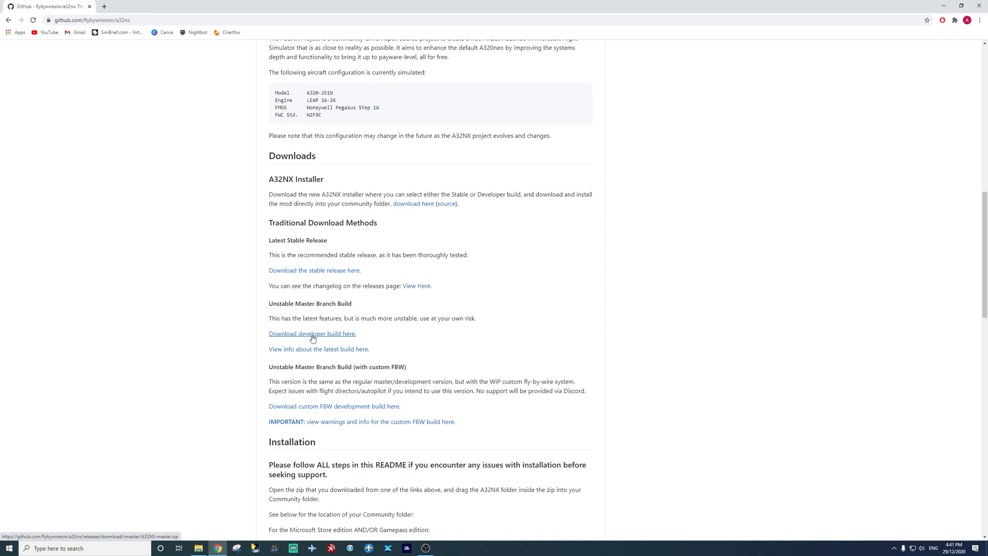
- Download A32NX-master.zip via the 'Download developer build here.' link
{"action": "left_click", "coordinate": [312, 333]}
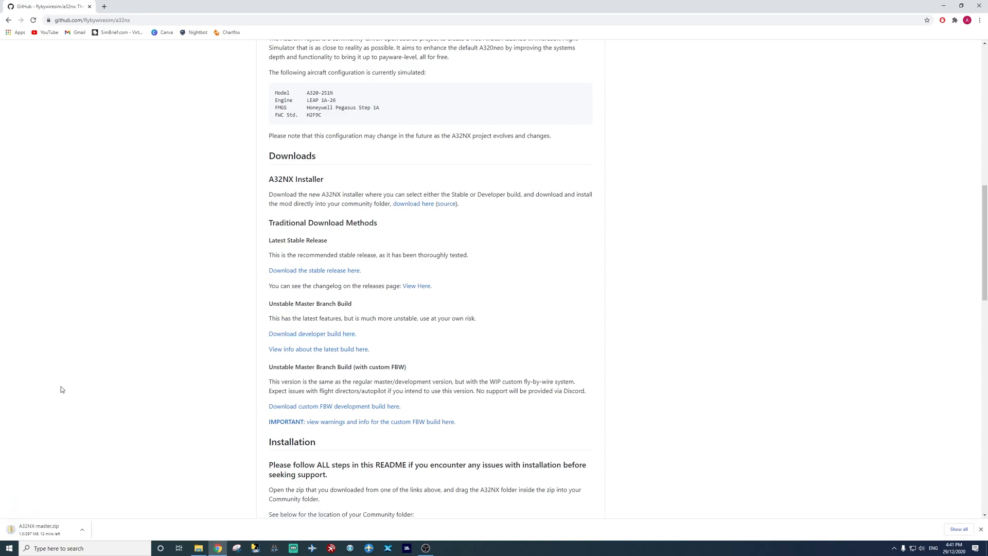
{"action": "mouse_move", "coordinate": [201, 346]}
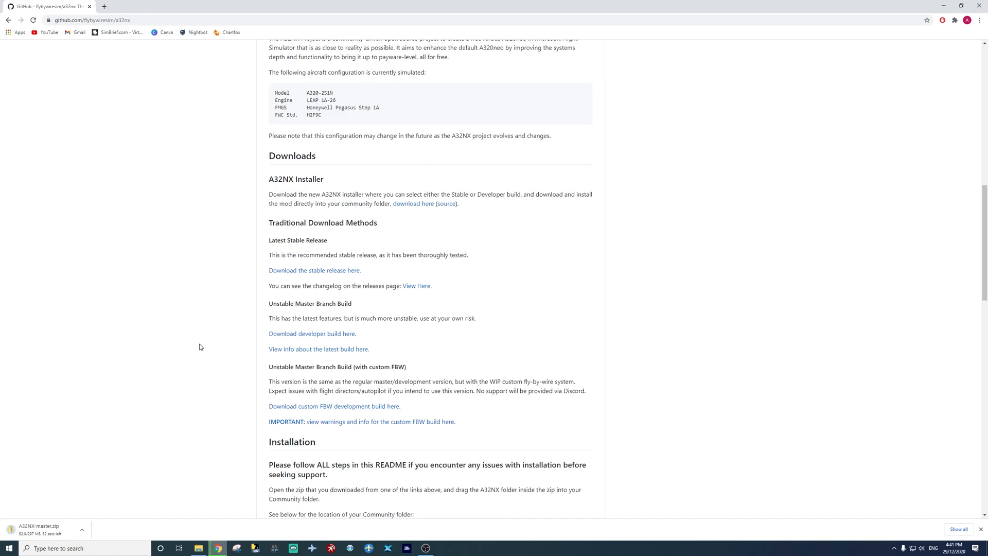
{"action": "mouse_move", "coordinate": [196, 291]}
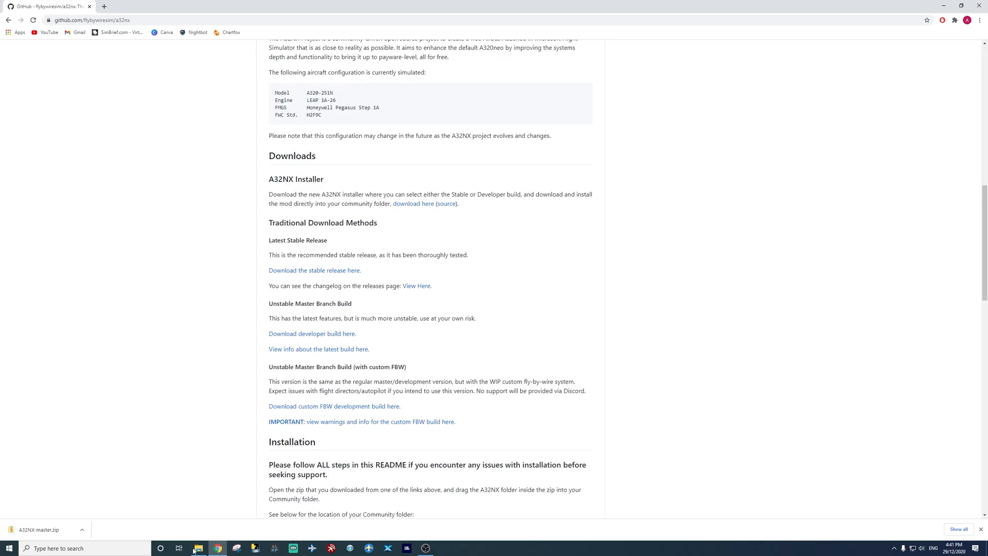
- Extract A32NX-master.zip into an A32NX folder in Downloads
{"action": "left_click", "coordinate": [198, 547]}
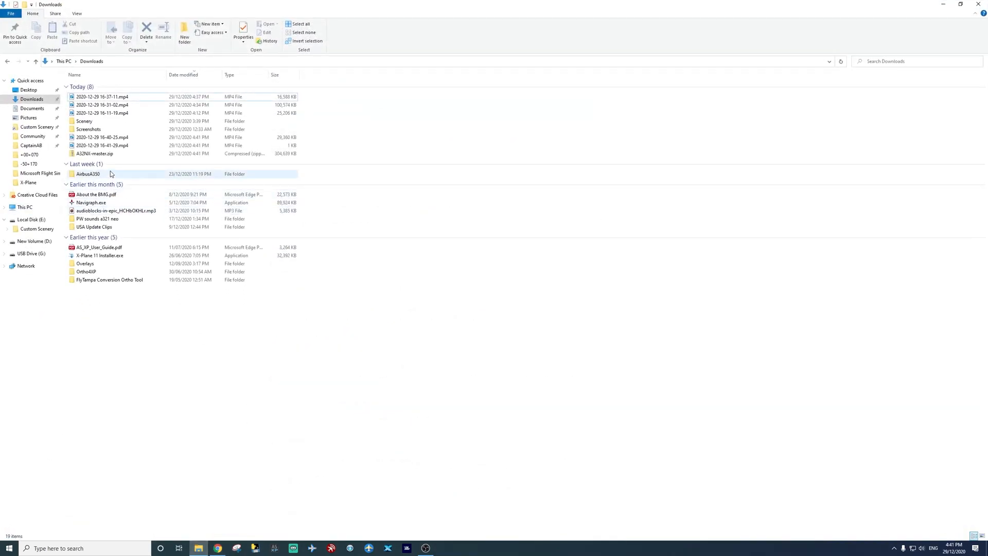
{"action": "mouse_move", "coordinate": [116, 155]}
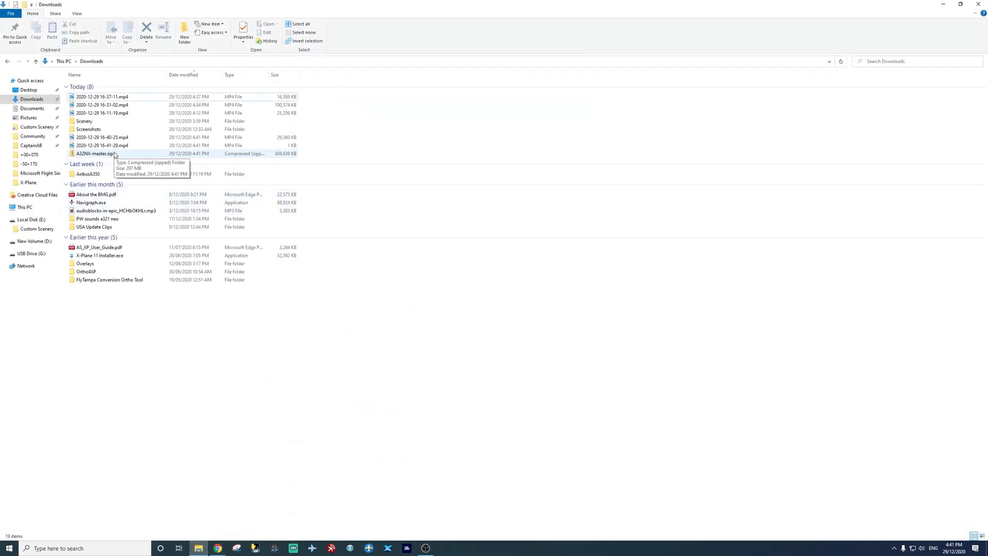
{"action": "right_click", "coordinate": [82, 154]}
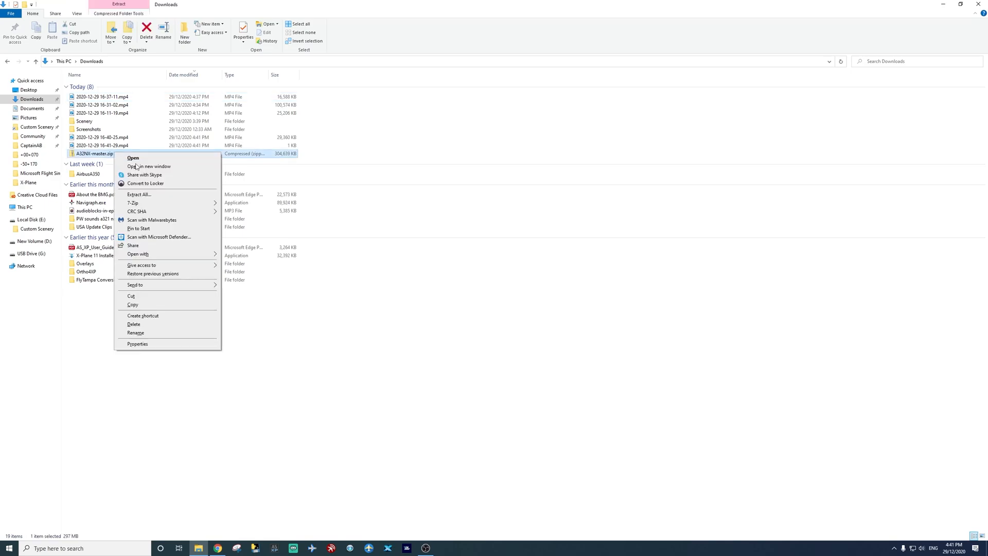
{"action": "left_click", "coordinate": [138, 194]}
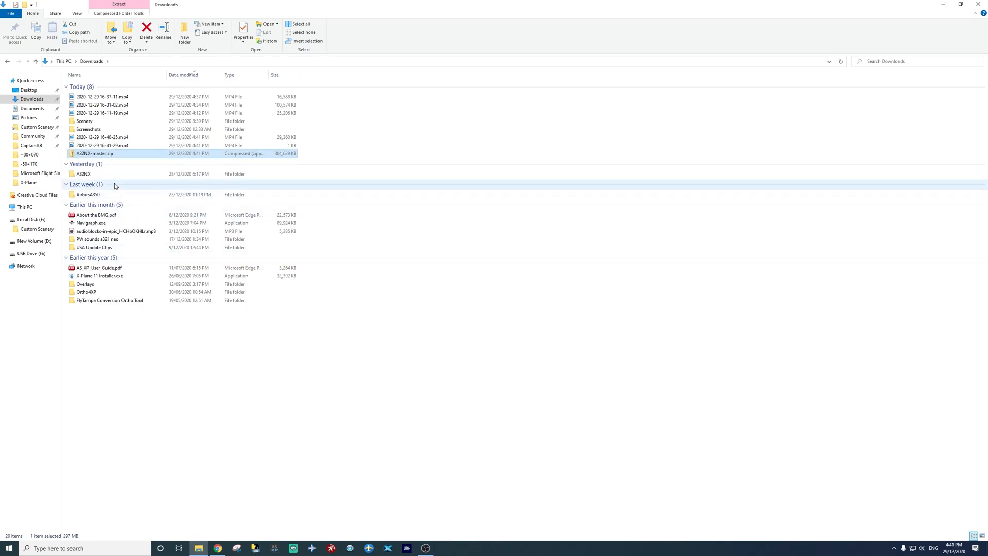
- Move the extracted A32NX folder into D:\MSFS 2020\Community and check its contents
{"action": "left_click", "coordinate": [72, 173]}
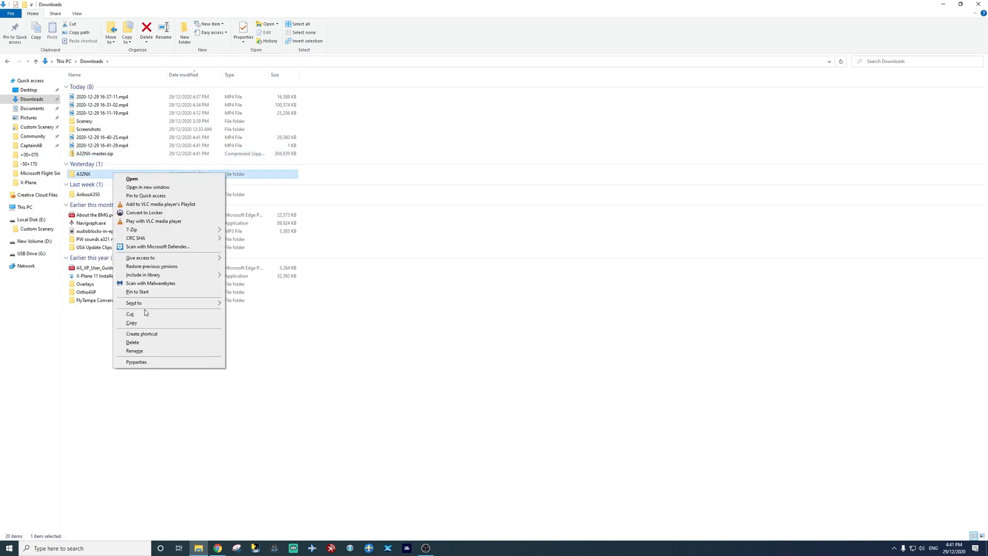
{"action": "left_click", "coordinate": [33, 136]}
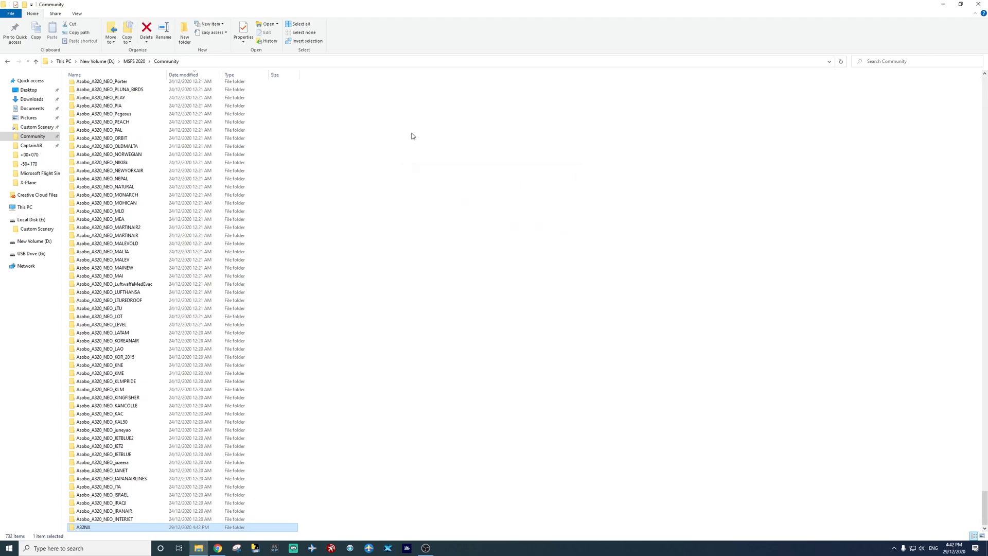
{"action": "mouse_move", "coordinate": [157, 531]}
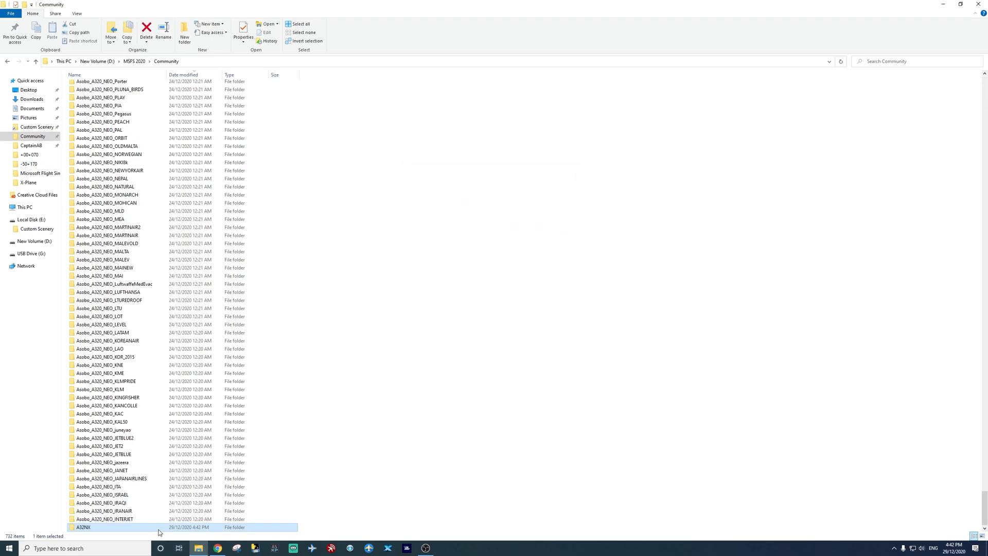
{"action": "double_click", "coordinate": [79, 526]}
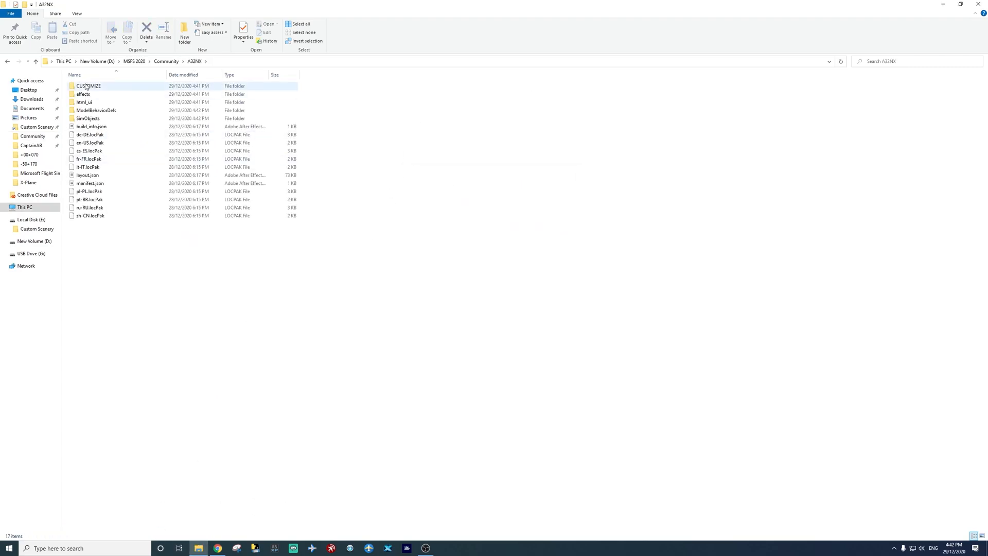
{"action": "left_click", "coordinate": [116, 288]}
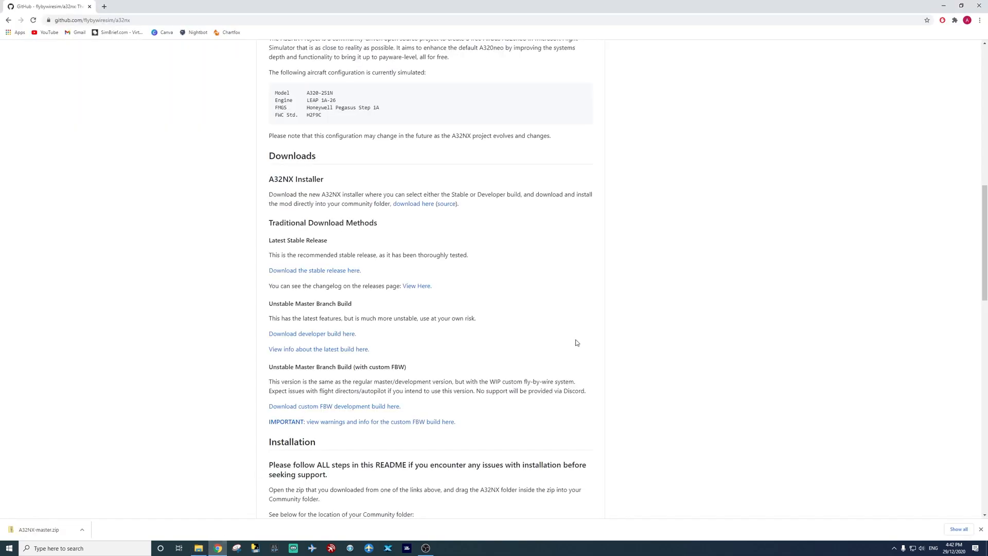
- Scroll back to the top of the flybywiresim/a32nx repository page
{"action": "scroll", "scroll_direction": "up", "scroll_amount": 3}
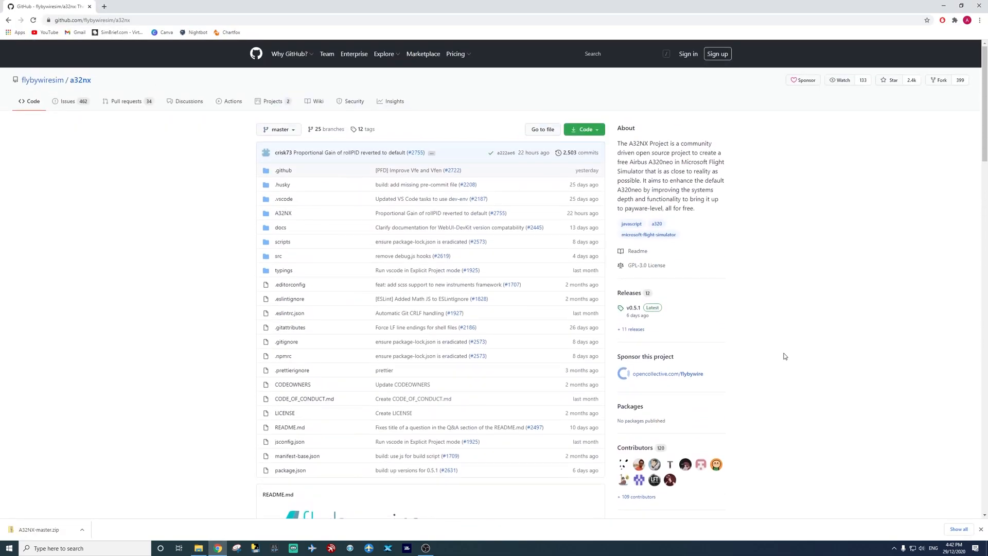
{"action": "mouse_move", "coordinate": [834, 323]}
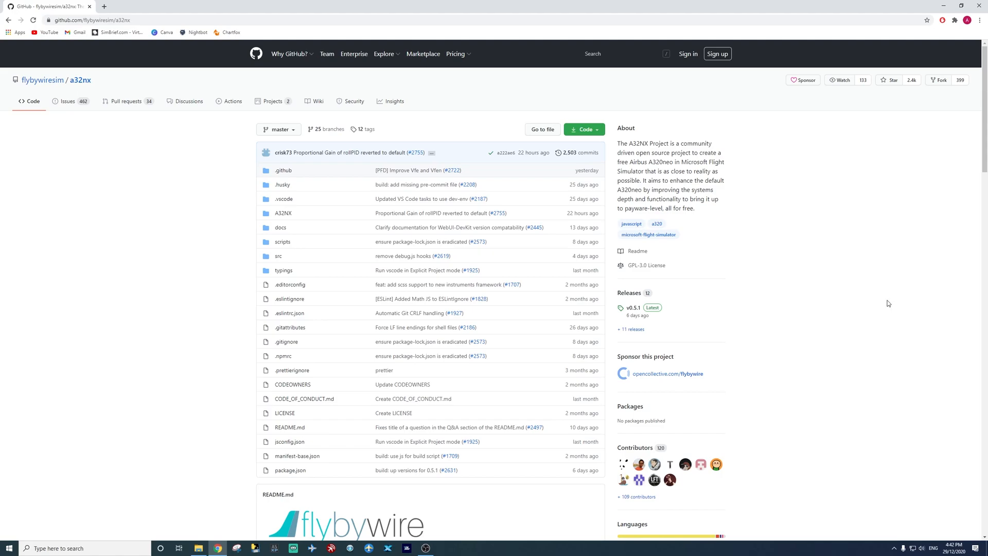
{"action": "mouse_move", "coordinate": [781, 242]}
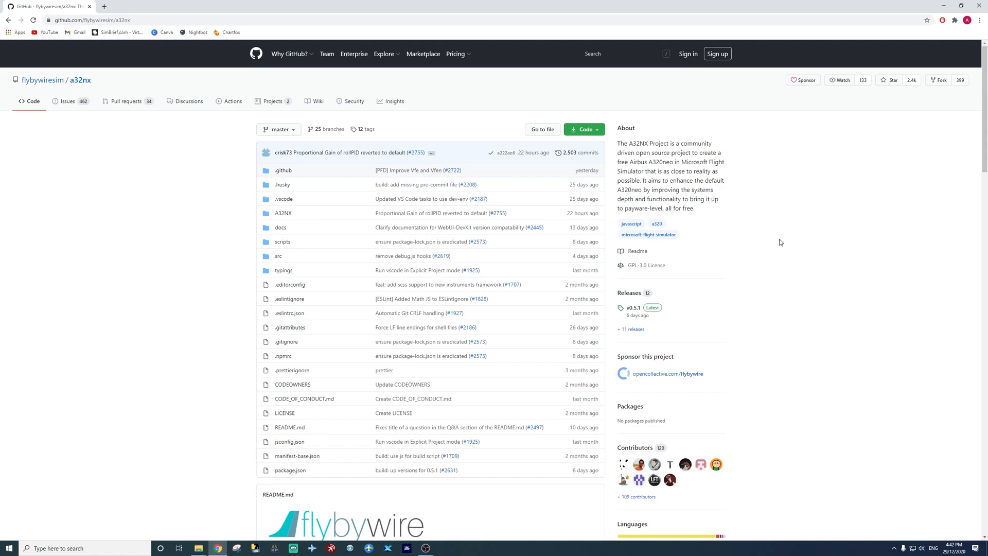